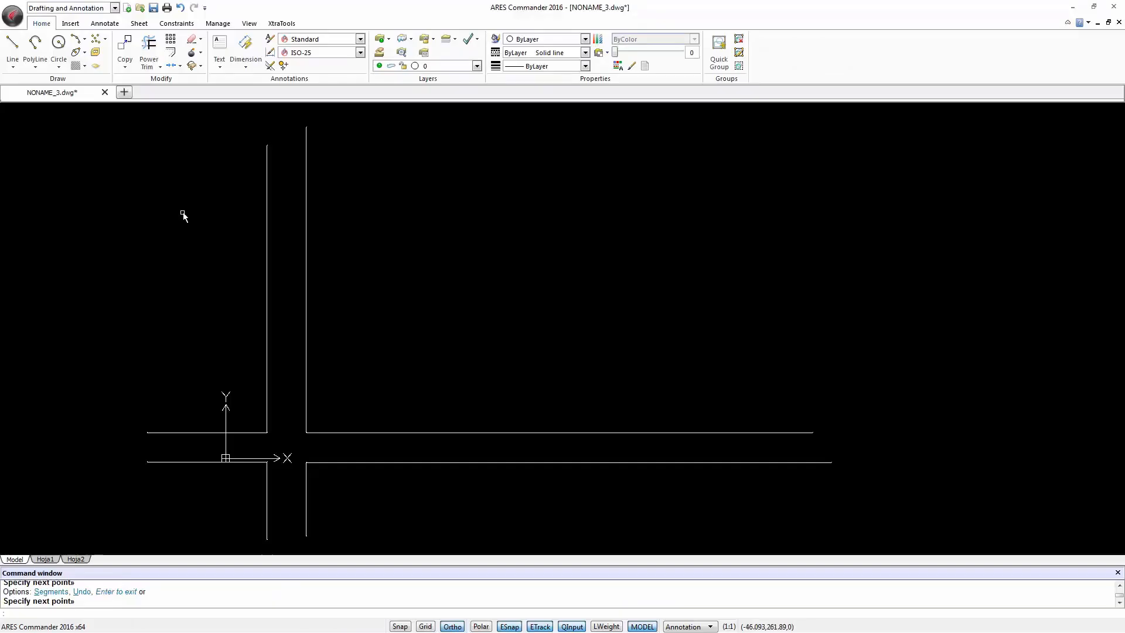
{"action": "mouse_move", "coordinate": [177, 221]}
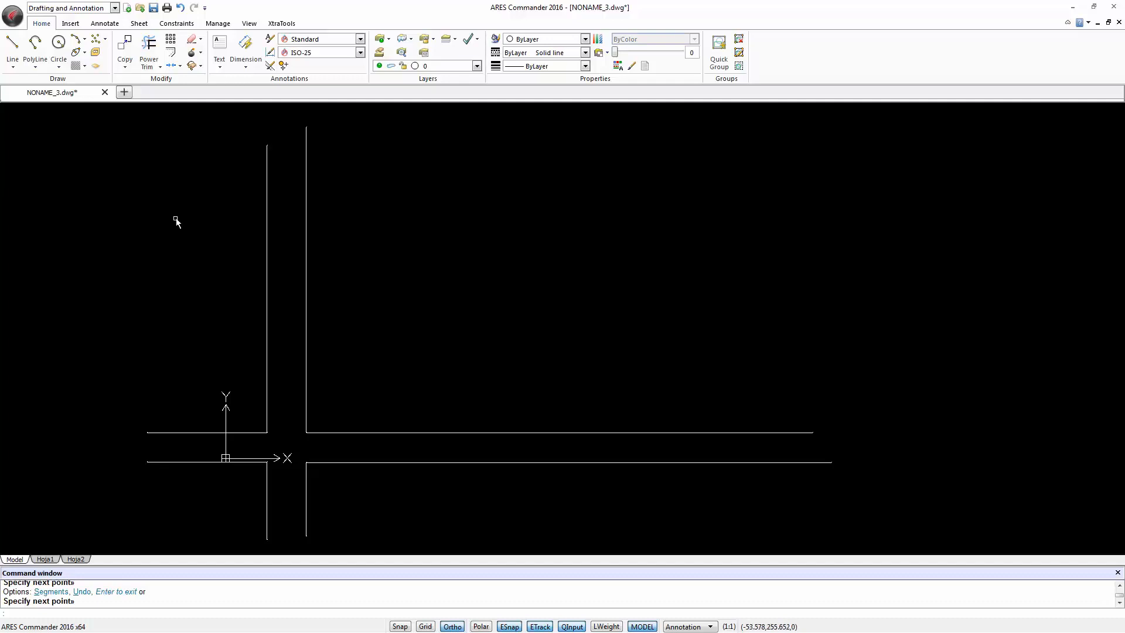
{"action": "mouse_move", "coordinate": [117, 197]}
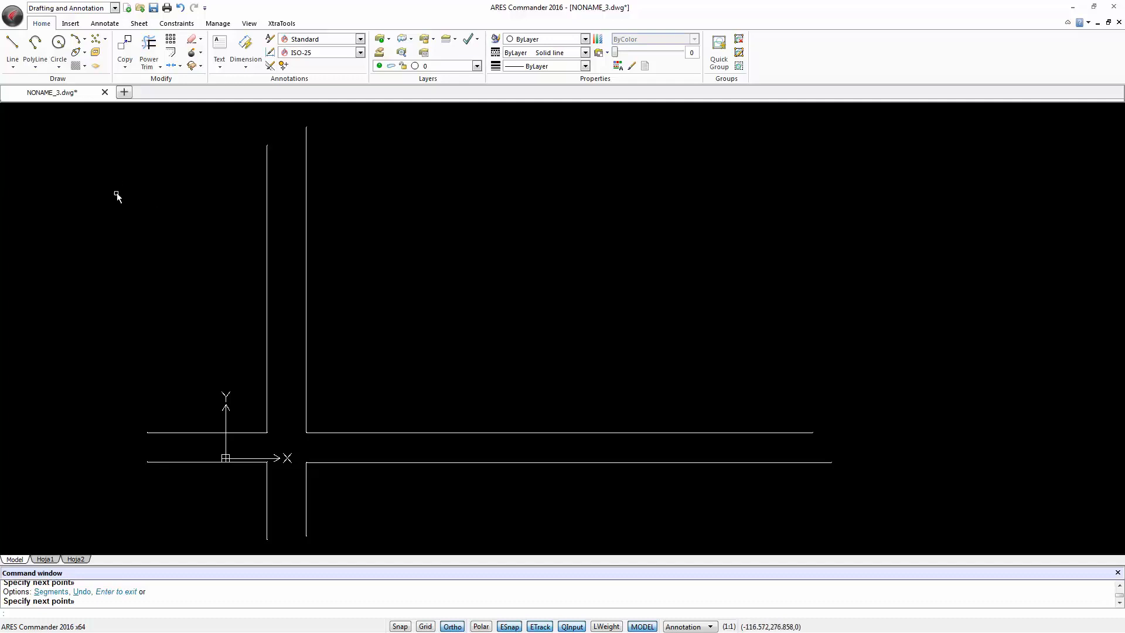
{"action": "mouse_move", "coordinate": [110, 108]}
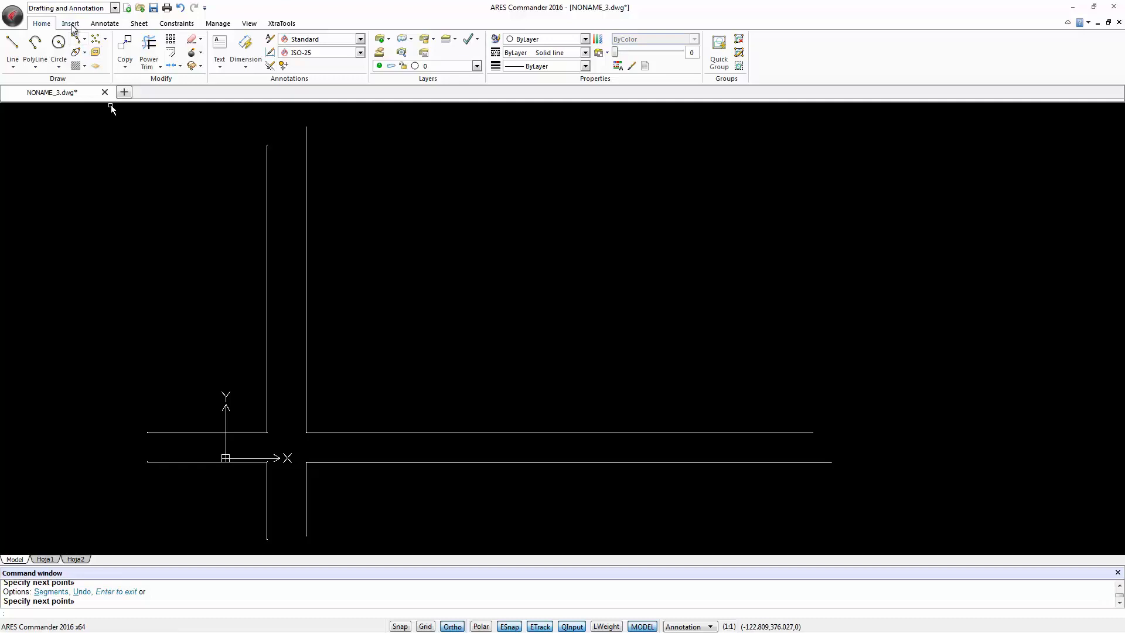
Step: Set up DGN Import with BSI300-GroundFloorPlan.dgn and insertion point to be specified later
{"action": "left_click", "coordinate": [69, 23]}
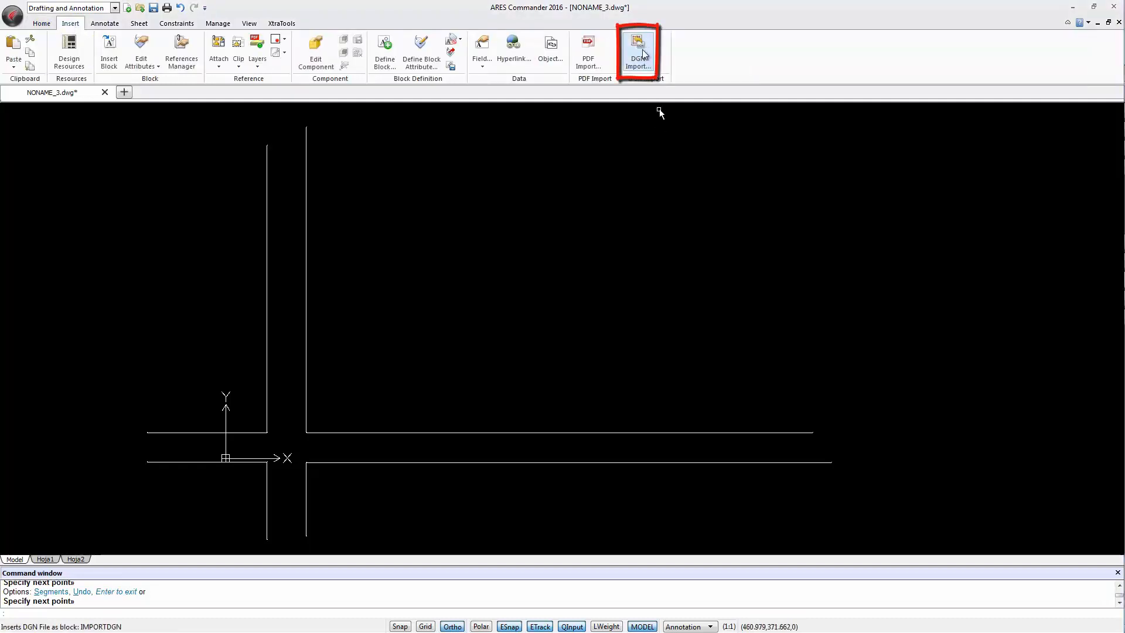
{"action": "left_click", "coordinate": [638, 51]}
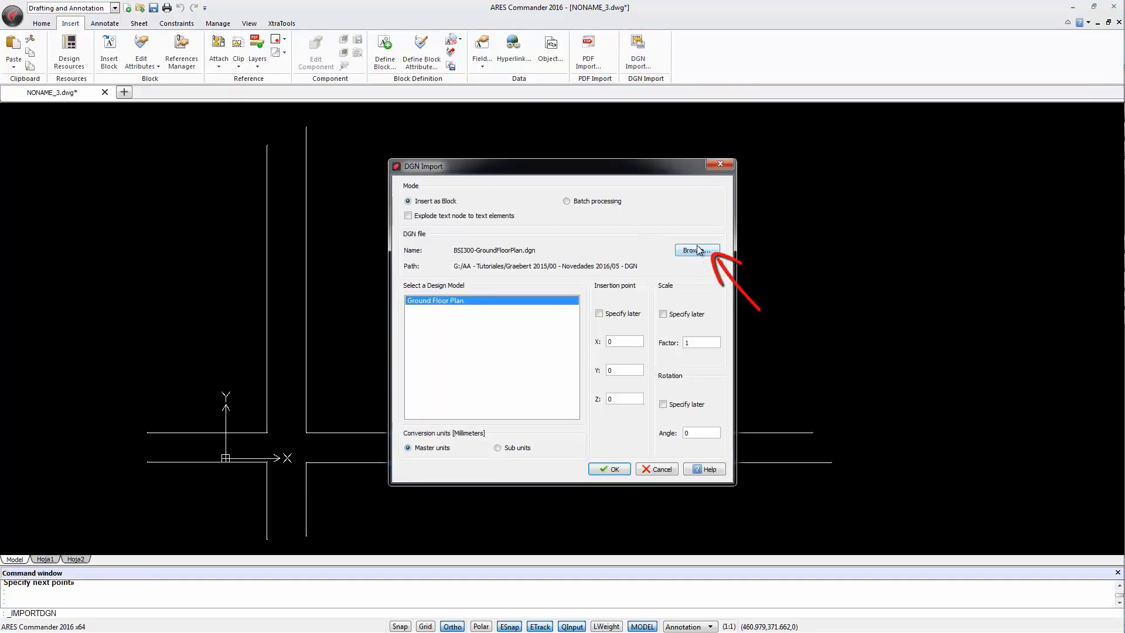
{"action": "left_click", "coordinate": [695, 251]}
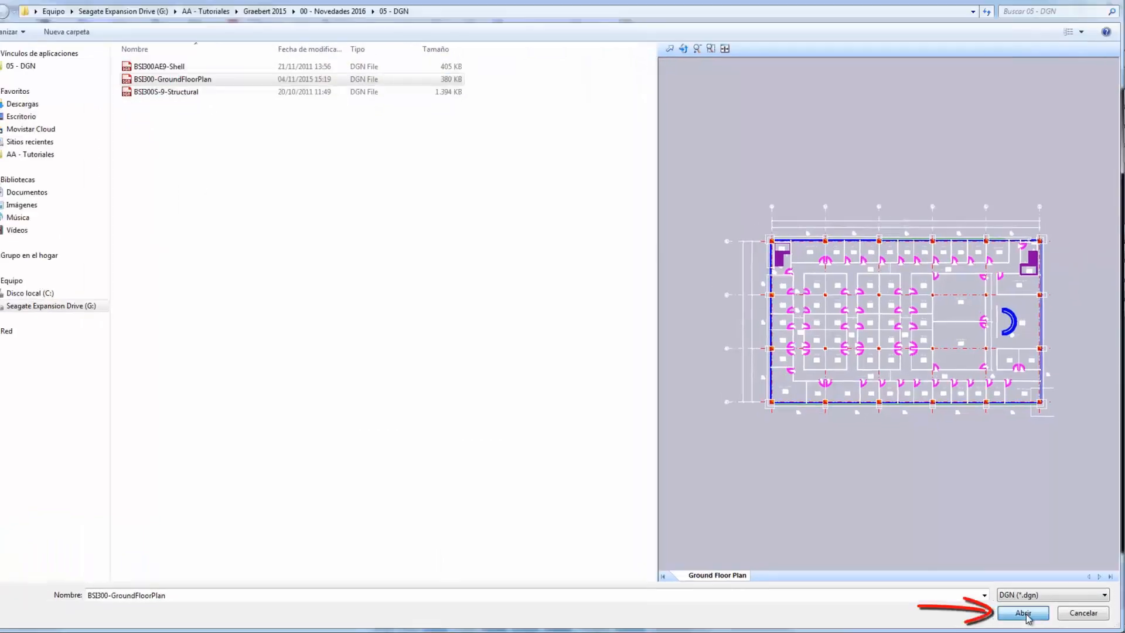
{"action": "left_click", "coordinate": [1022, 612]}
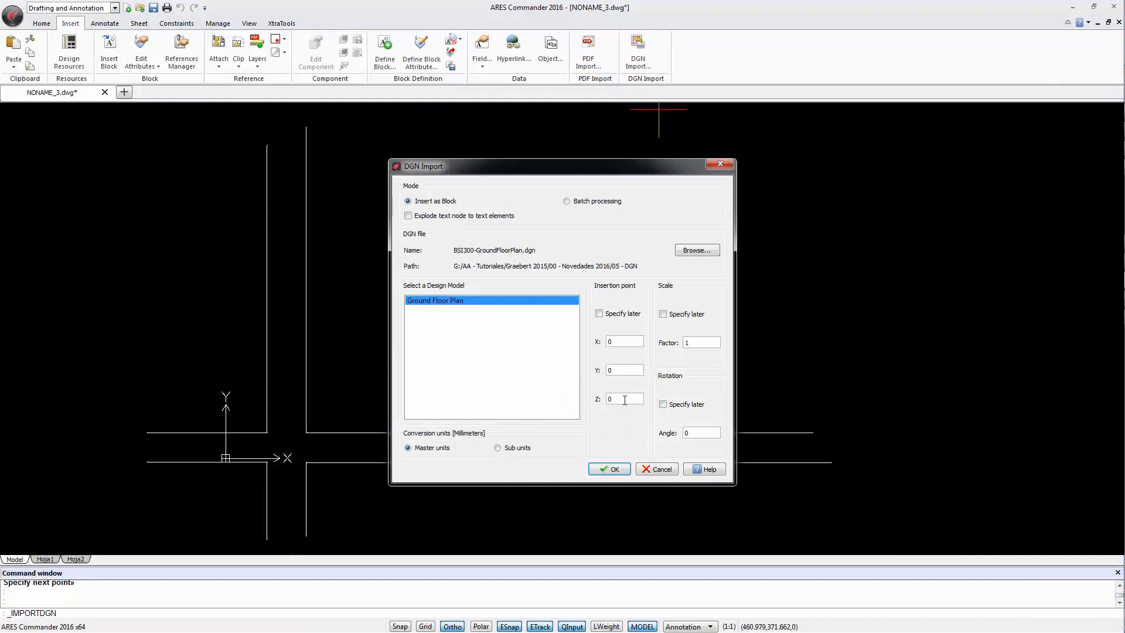
{"action": "left_click", "coordinate": [600, 315]}
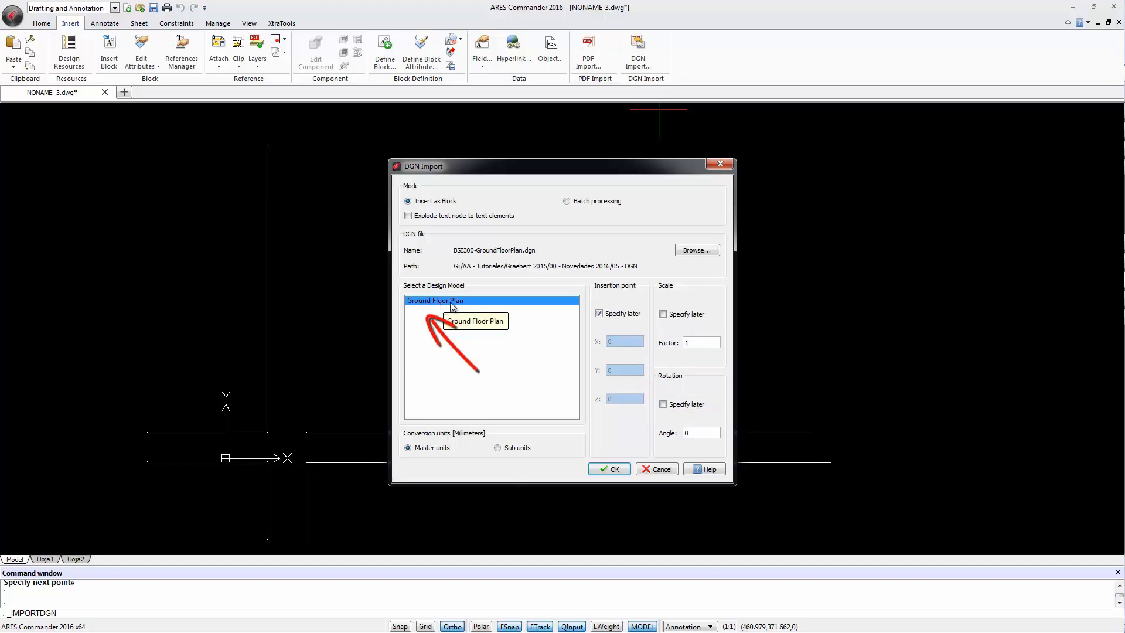
{"action": "mouse_move", "coordinate": [457, 356]}
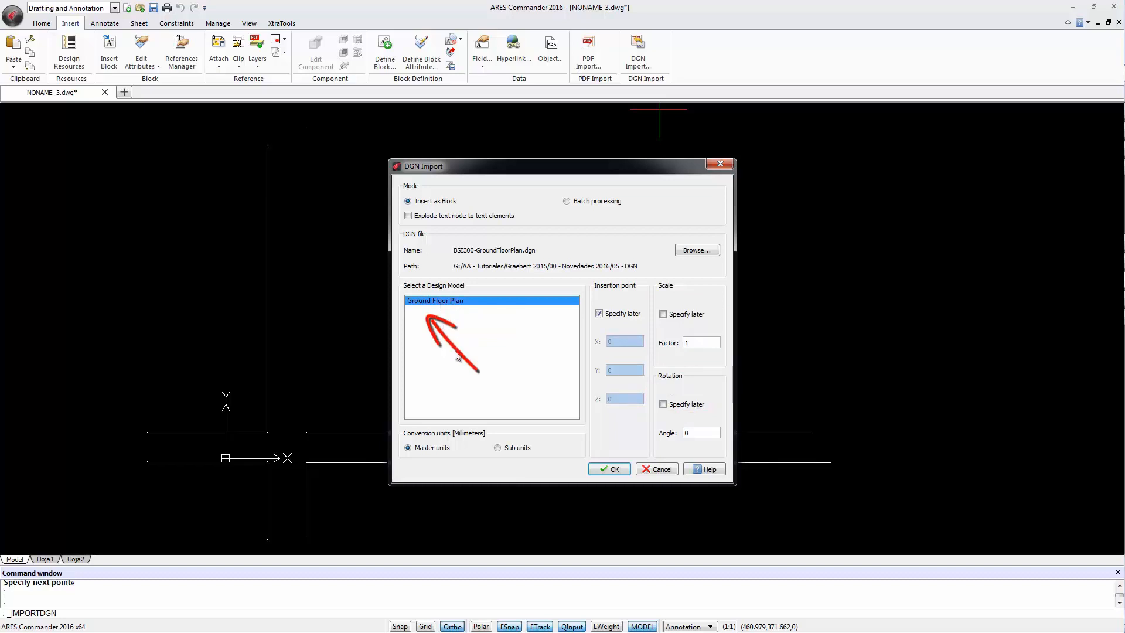
{"action": "mouse_move", "coordinate": [474, 309]}
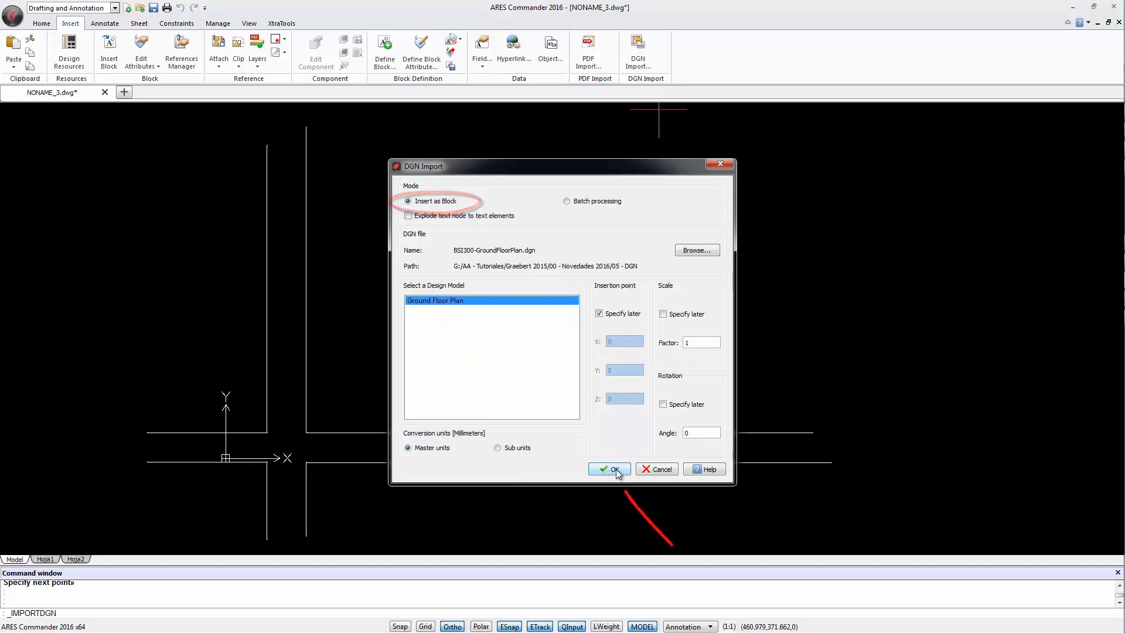
Step: Confirm the import and place the ground floor plan block on the horizontal road line
{"action": "left_click", "coordinate": [608, 469]}
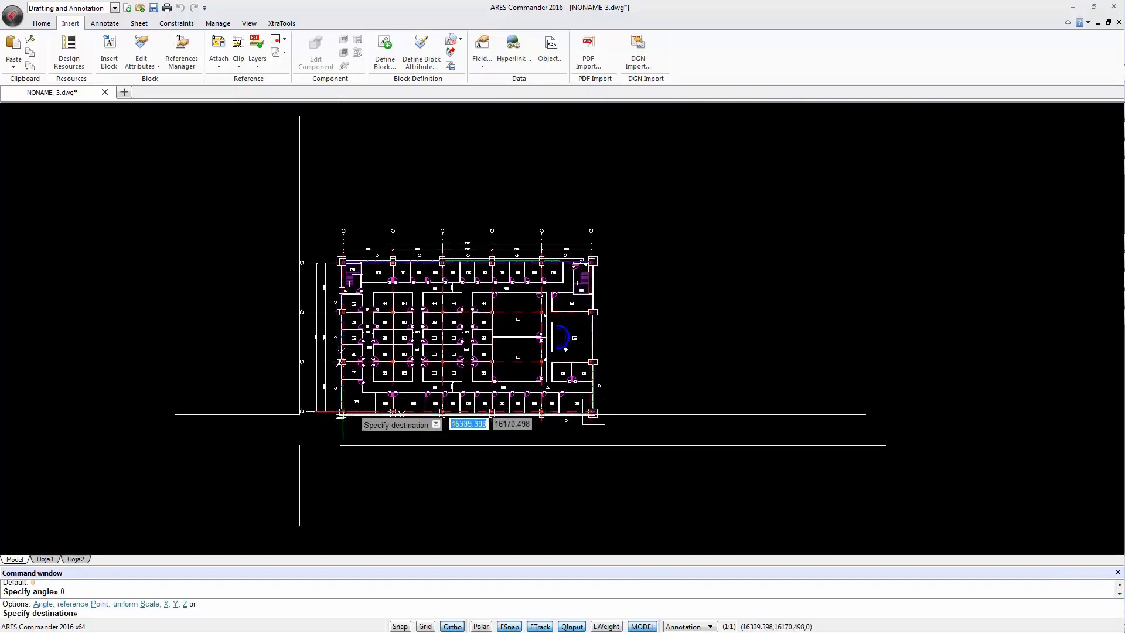
{"action": "left_click", "coordinate": [479, 429]}
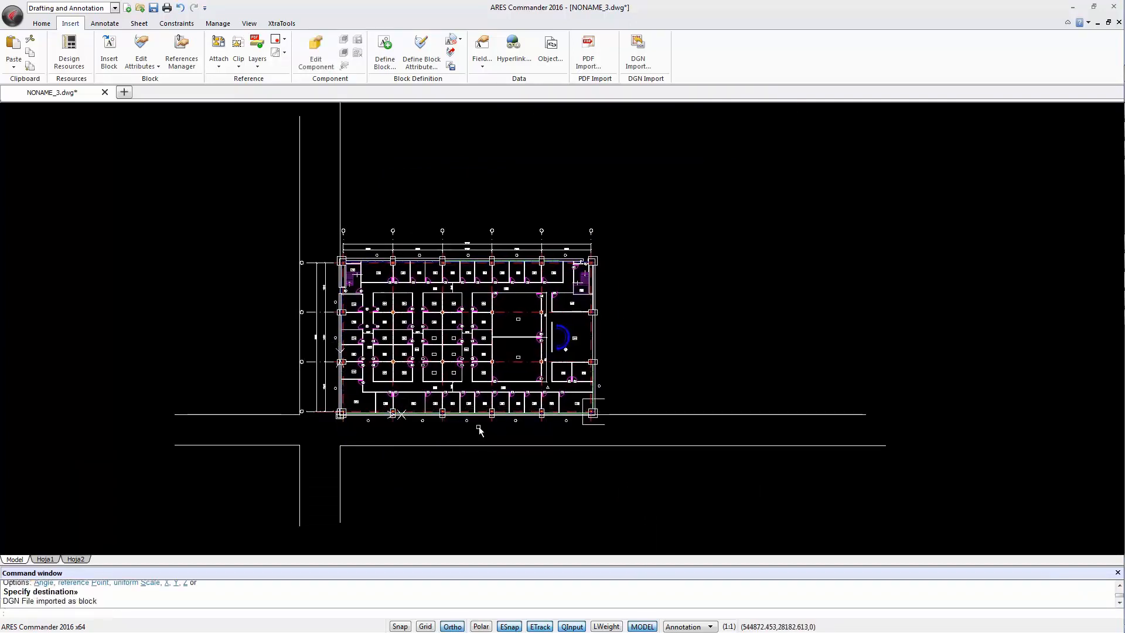
{"action": "mouse_move", "coordinate": [798, 297]}
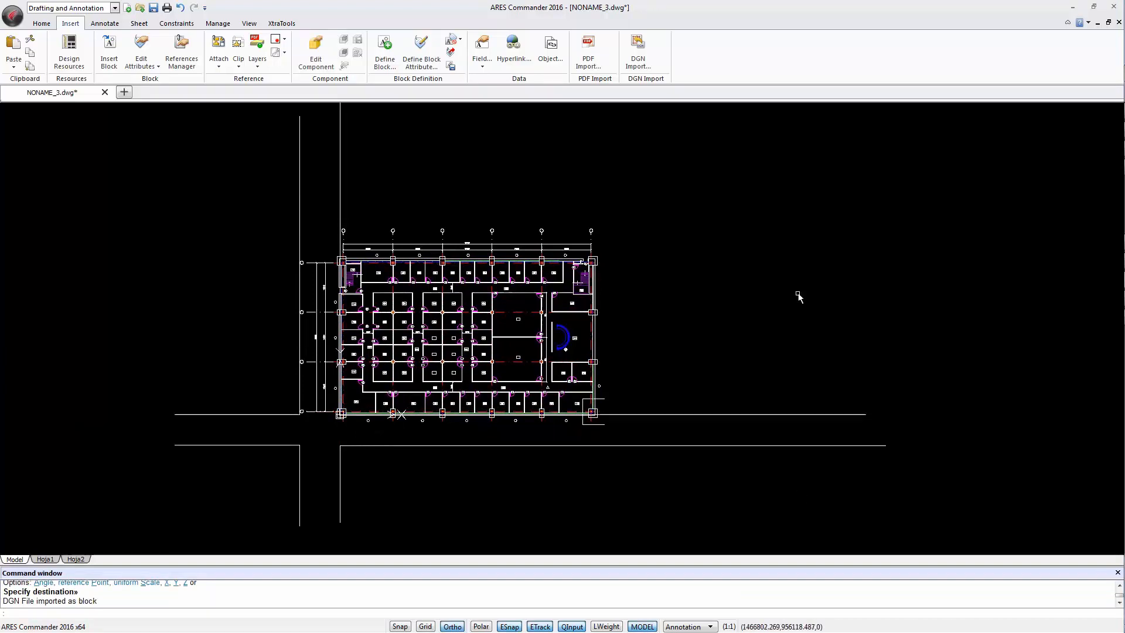
{"action": "left_click", "coordinate": [11, 8]}
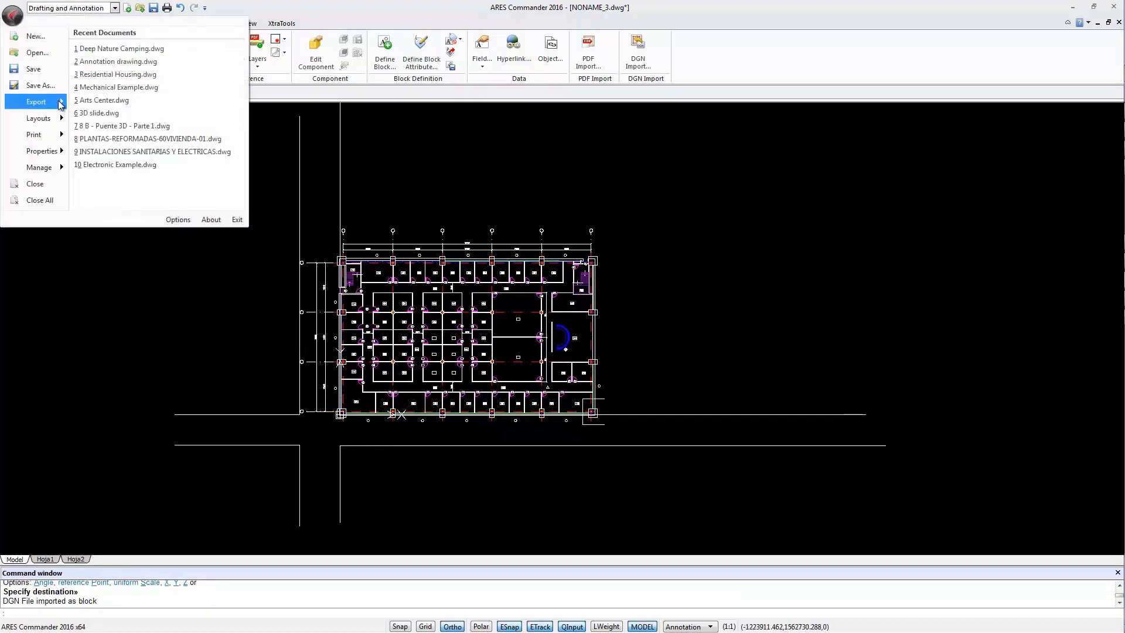
{"action": "left_click", "coordinate": [36, 101]}
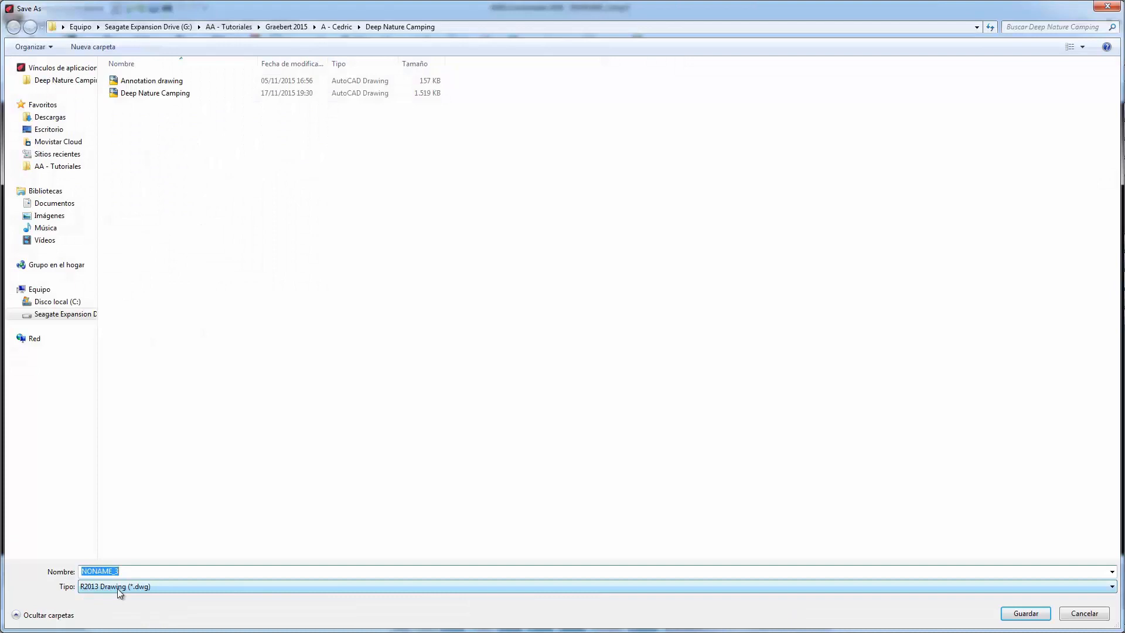
{"action": "mouse_move", "coordinate": [224, 594]}
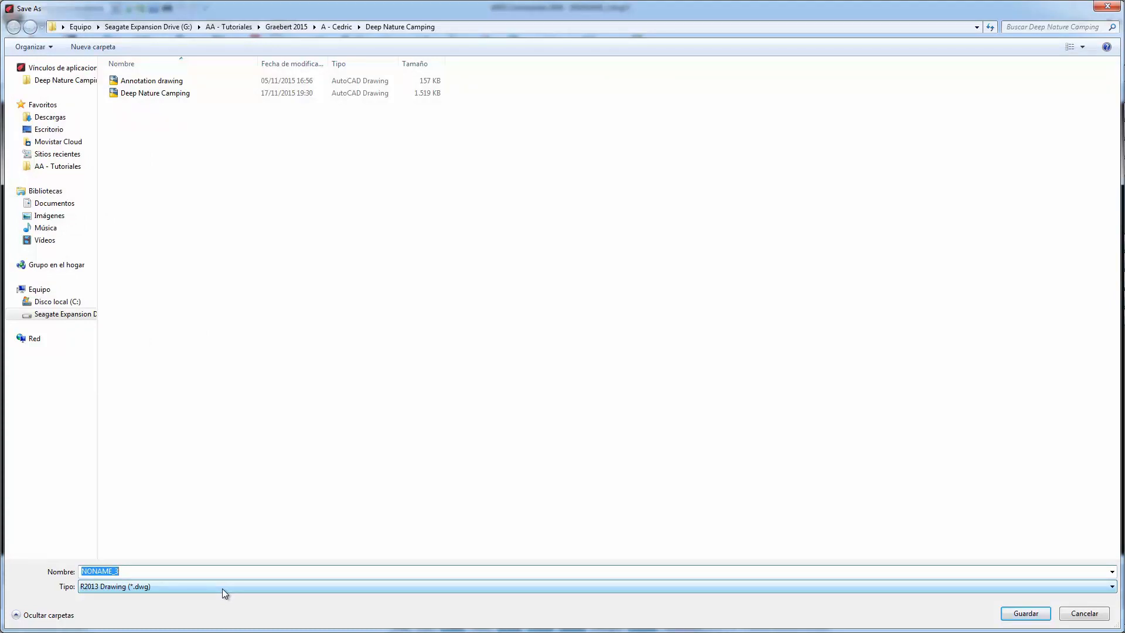
{"action": "left_click", "coordinate": [1024, 613]}
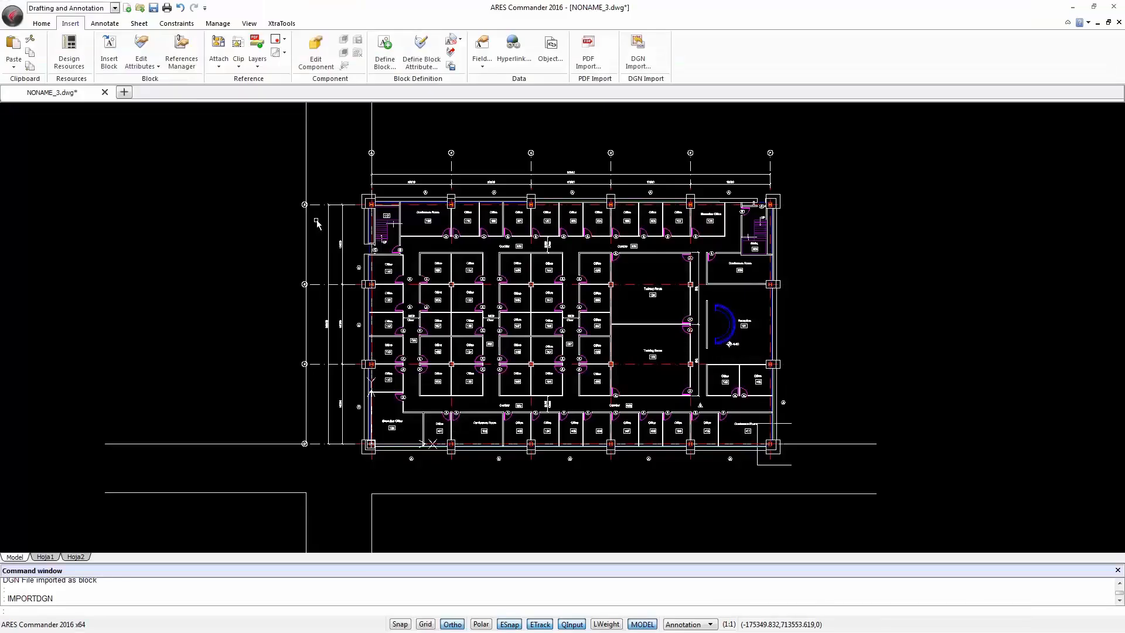
{"action": "mouse_move", "coordinate": [906, 264]}
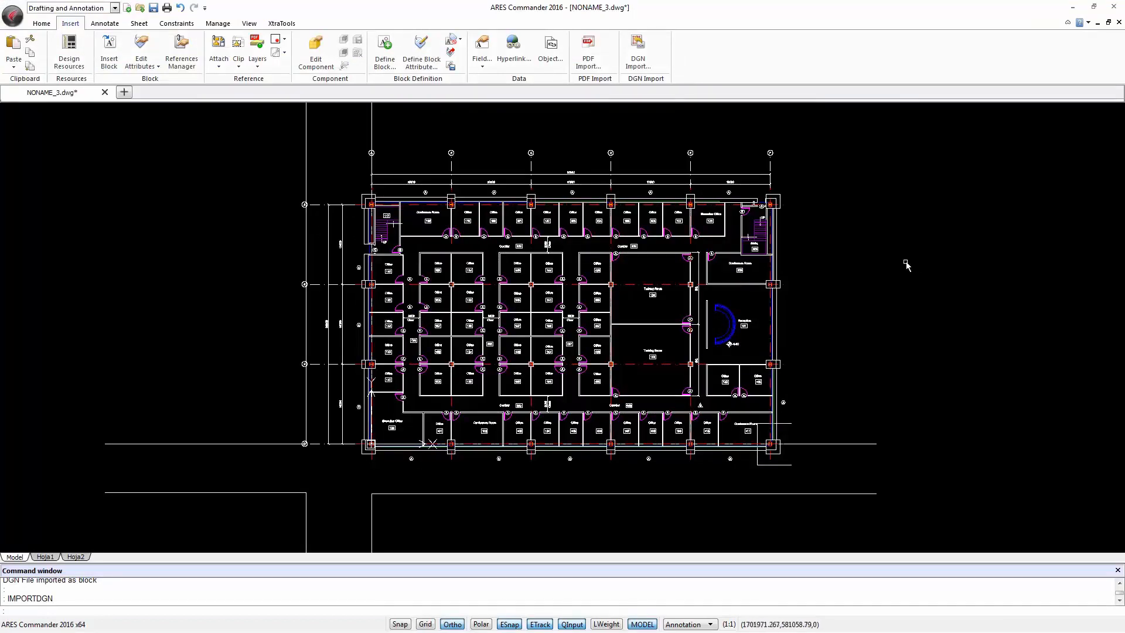
{"action": "mouse_move", "coordinate": [902, 271]}
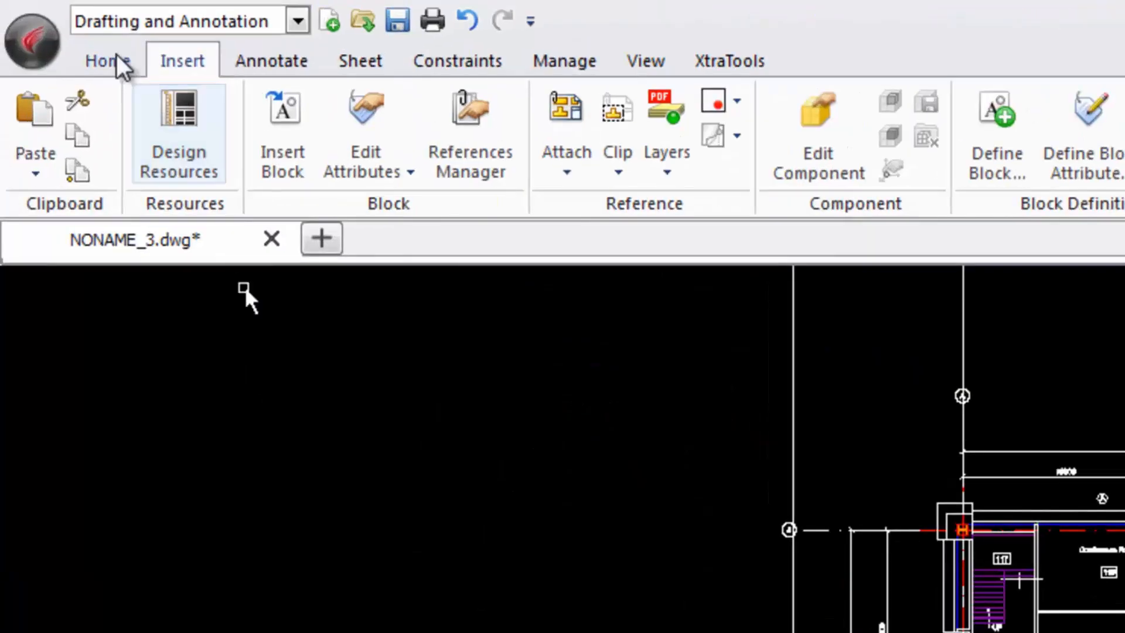
Step: Load Office DEMO.dwg, dismiss Layers Manager, and inspect room 139's tag attribute without changes
{"action": "left_click", "coordinate": [107, 60]}
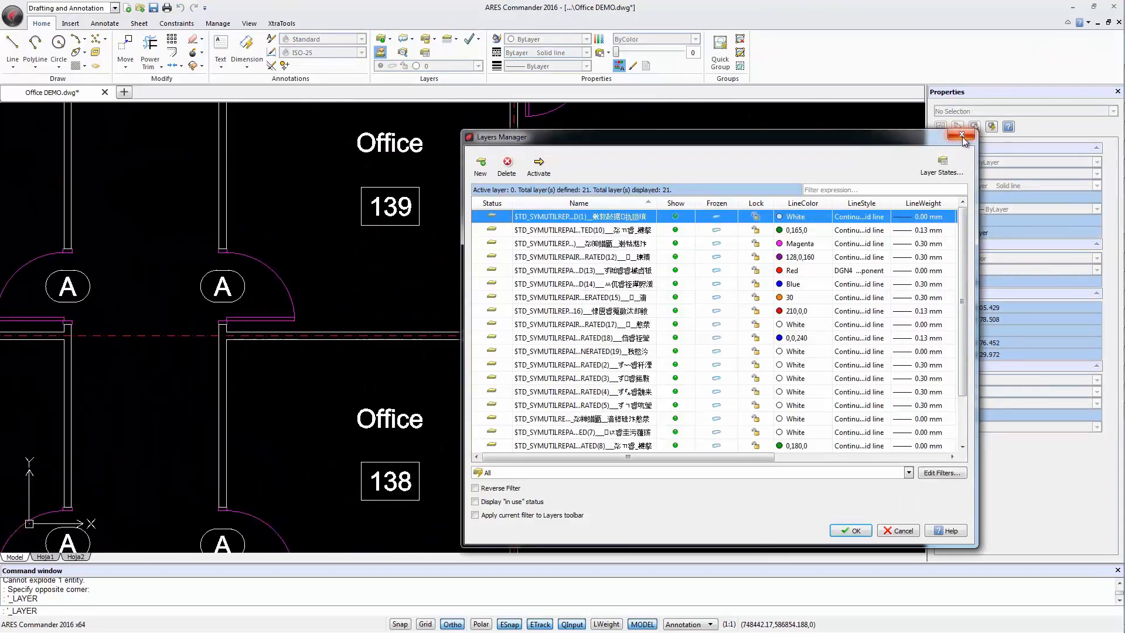
{"action": "left_click", "coordinate": [962, 136]}
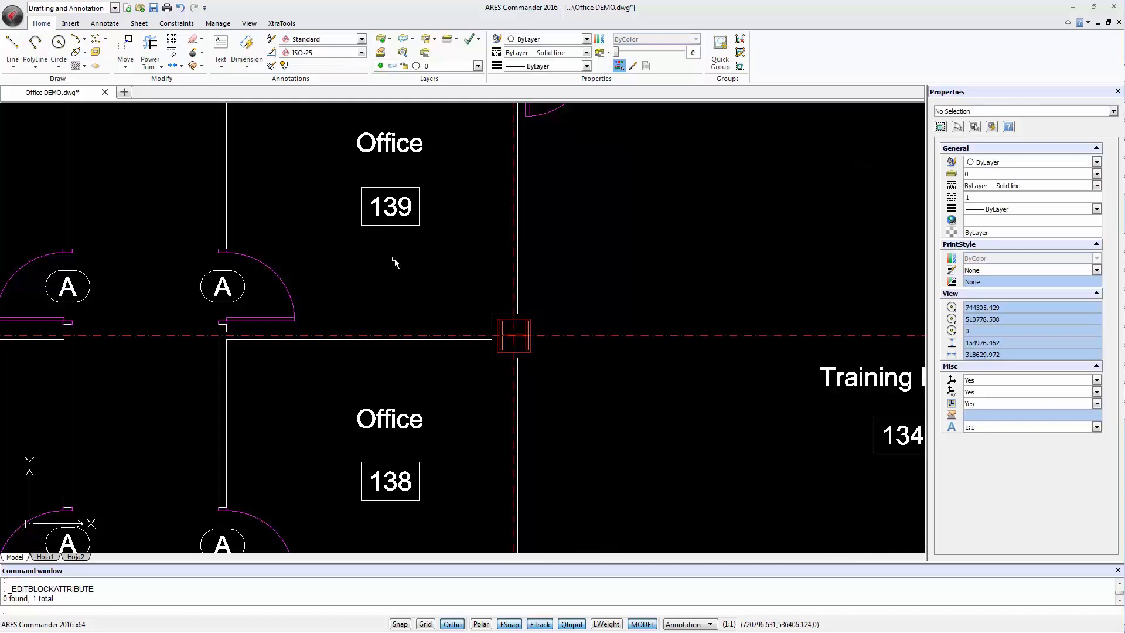
{"action": "double_click", "coordinate": [389, 206]}
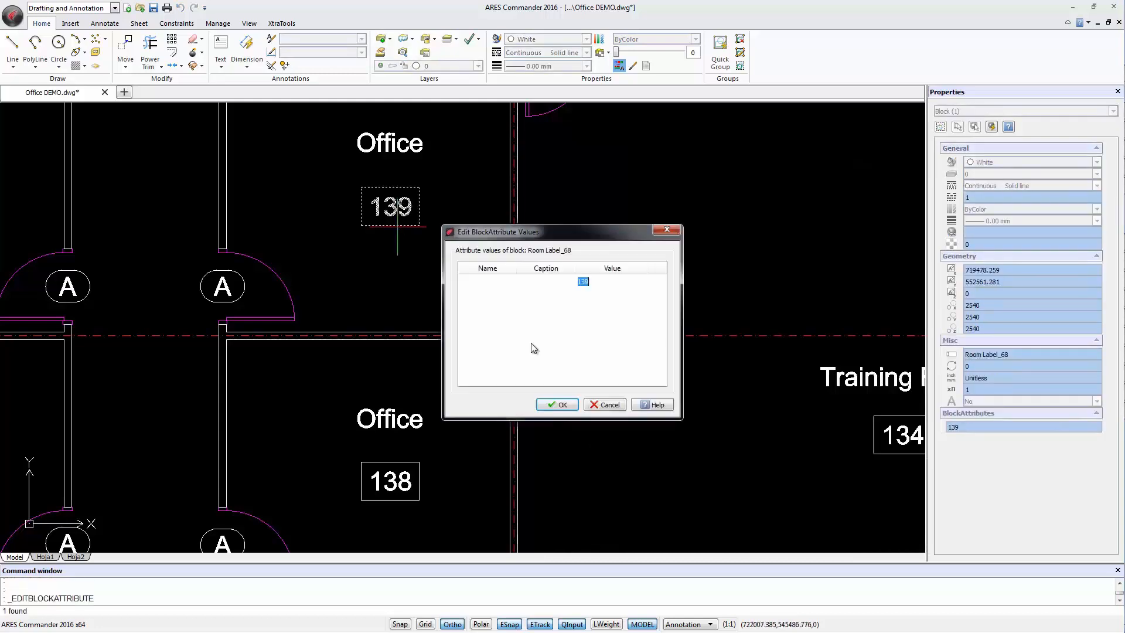
{"action": "left_click", "coordinate": [558, 404]}
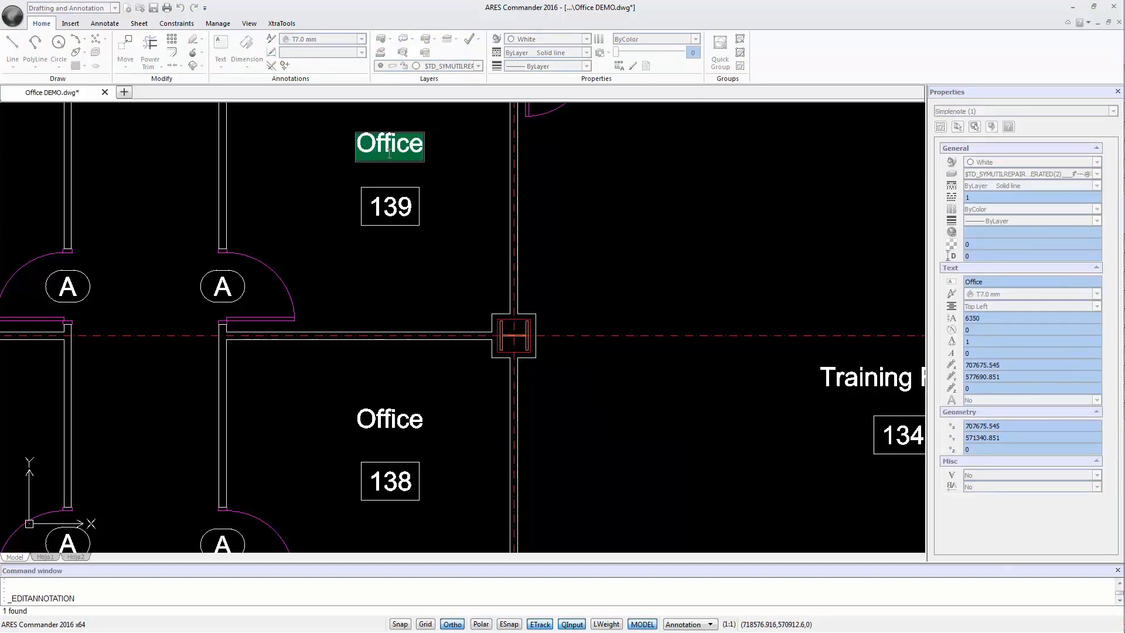
Step: Show the Attach list of reference types (Drawing, Image, PDF, DGN) on the Insert ribbon
{"action": "left_click", "coordinate": [69, 24]}
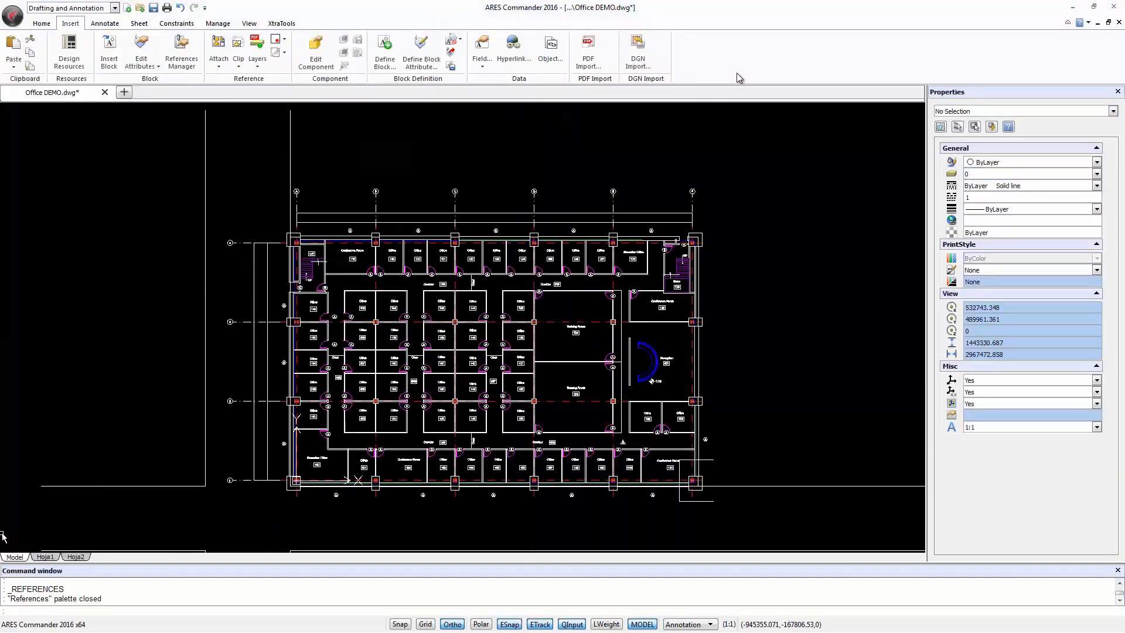
{"action": "mouse_move", "coordinate": [538, 395]}
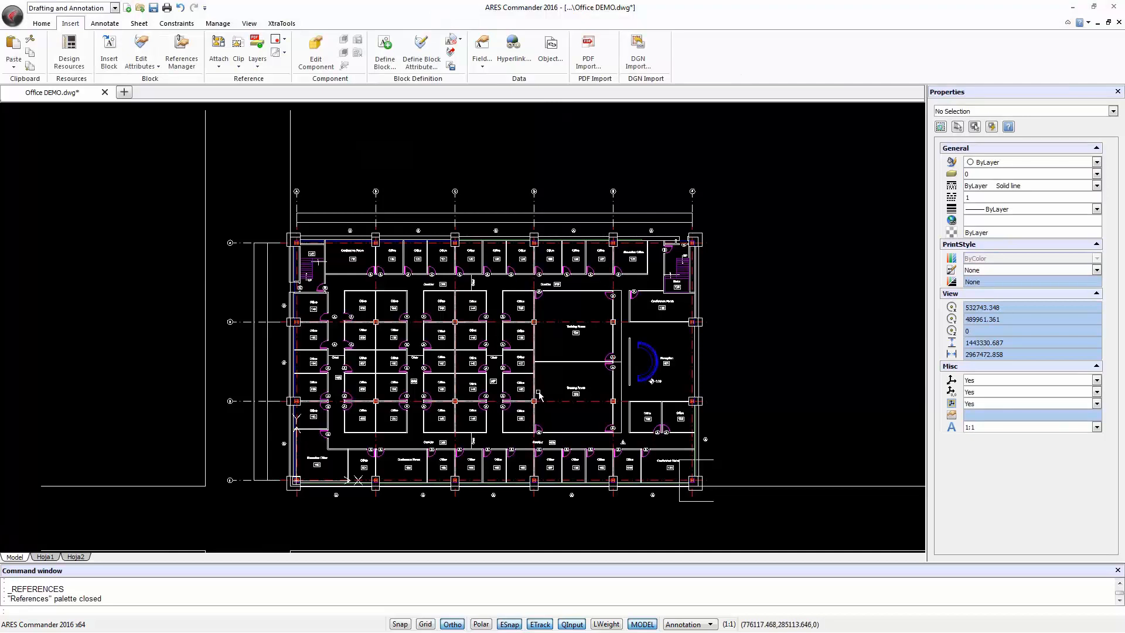
{"action": "mouse_move", "coordinate": [537, 399]}
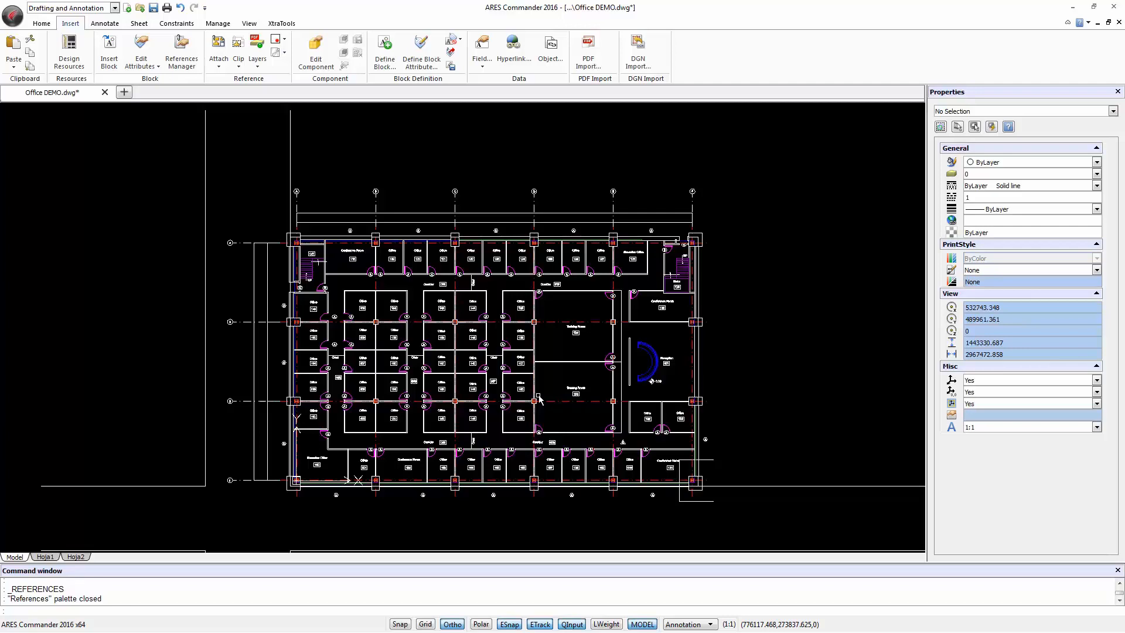
{"action": "mouse_move", "coordinate": [537, 409]}
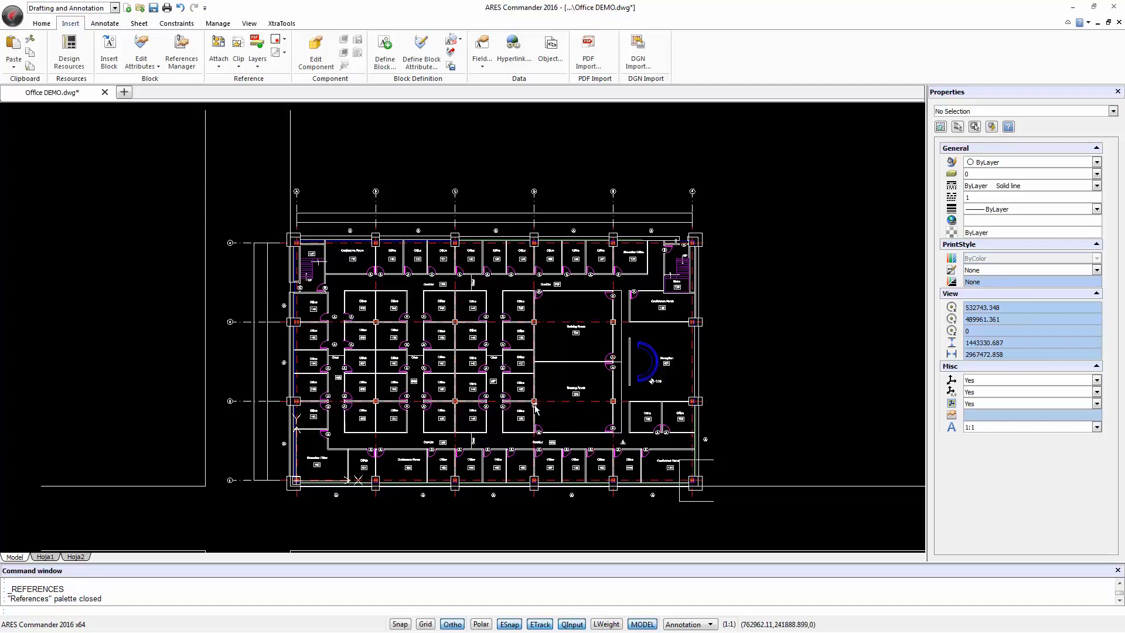
{"action": "left_click", "coordinate": [218, 50]}
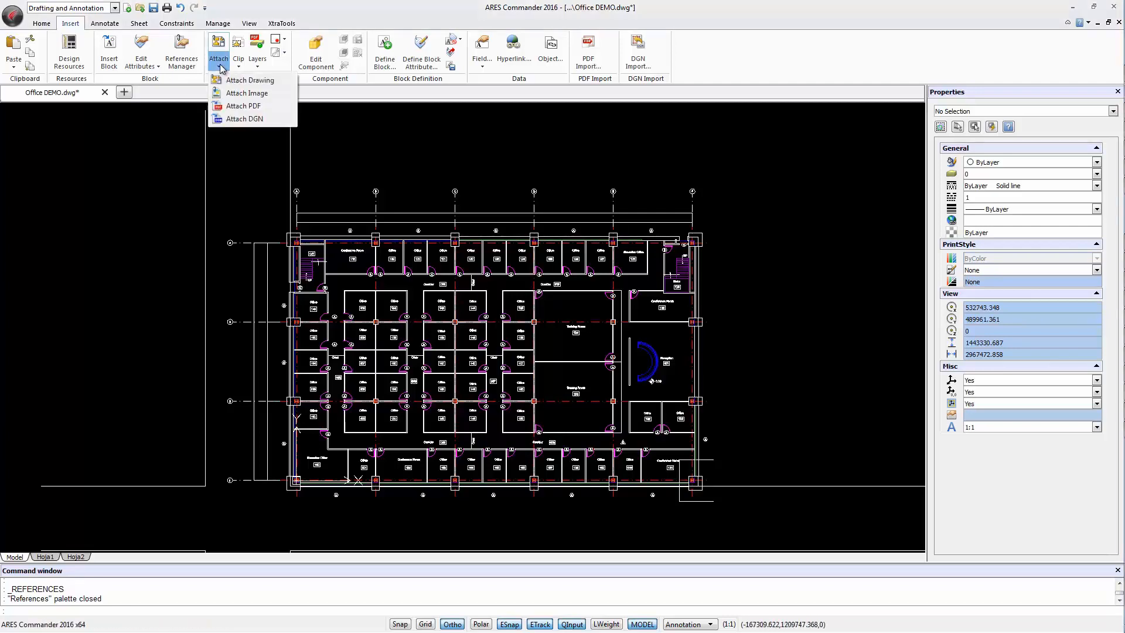
{"action": "mouse_move", "coordinate": [244, 118]}
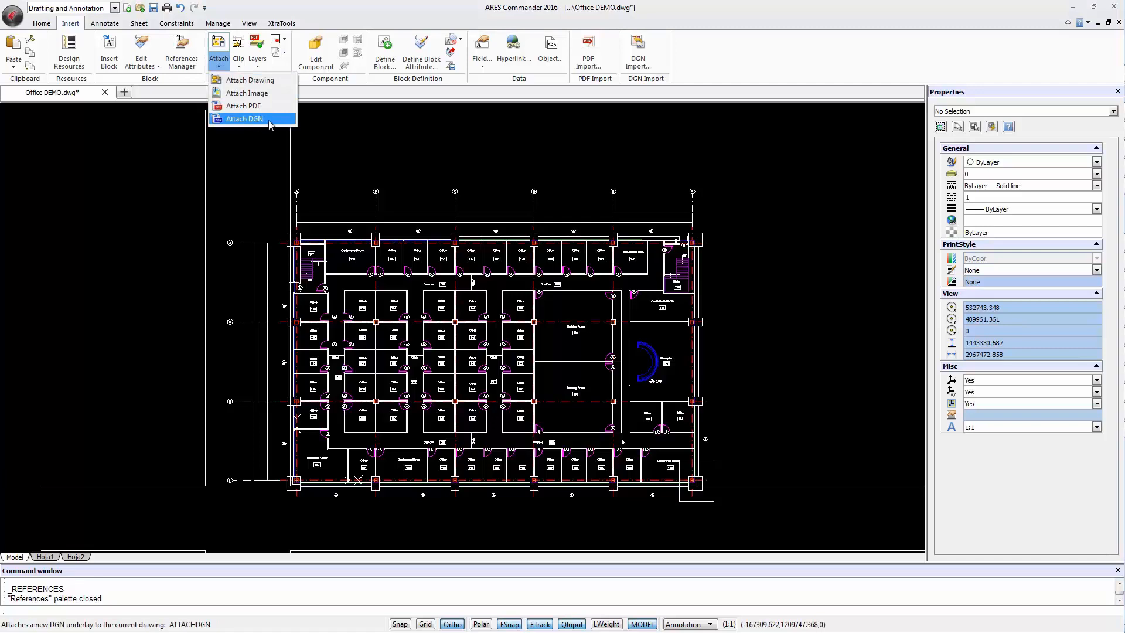
{"action": "mouse_move", "coordinate": [653, 156]}
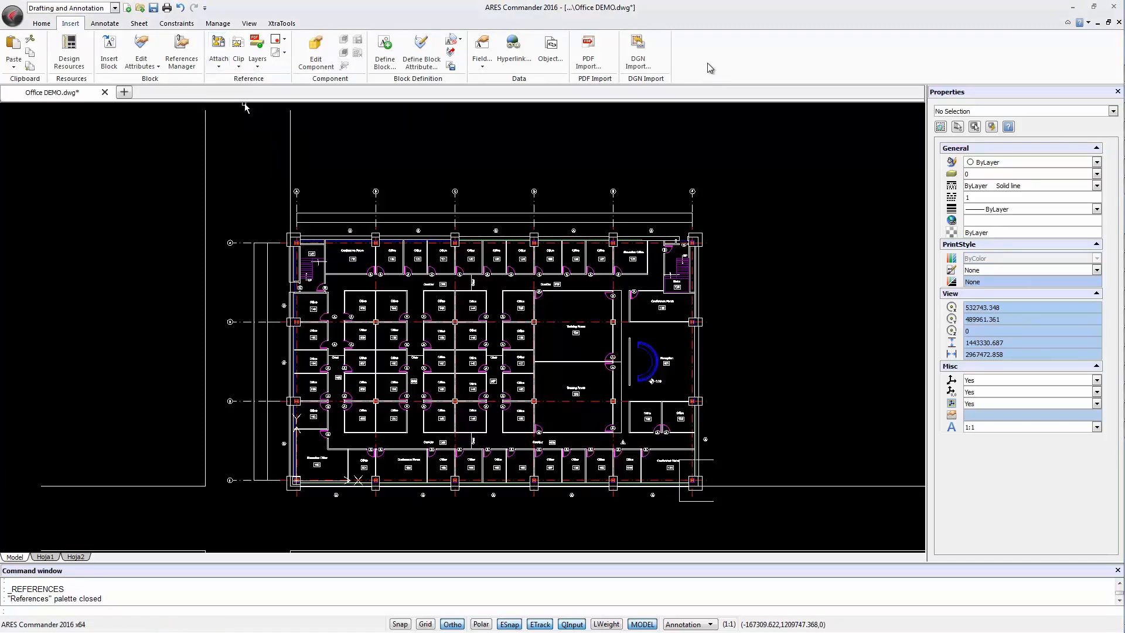
{"action": "mouse_move", "coordinate": [638, 48]}
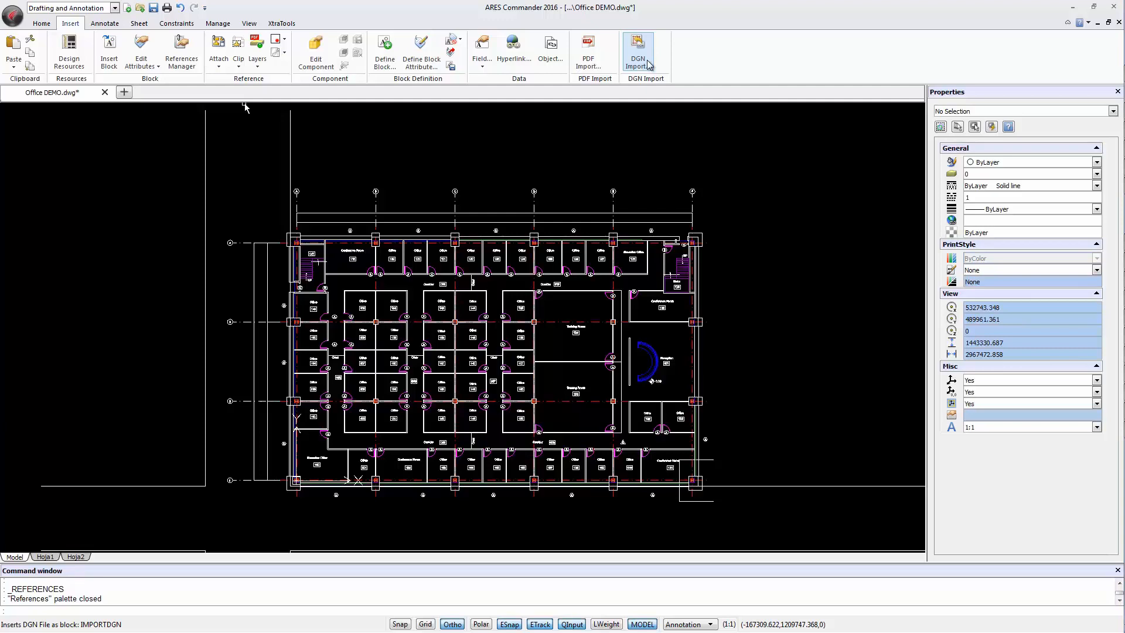
Step: Create a new blank drawing NONAME_9.dwg from the Quick Access toolbar
{"action": "left_click", "coordinate": [123, 92]}
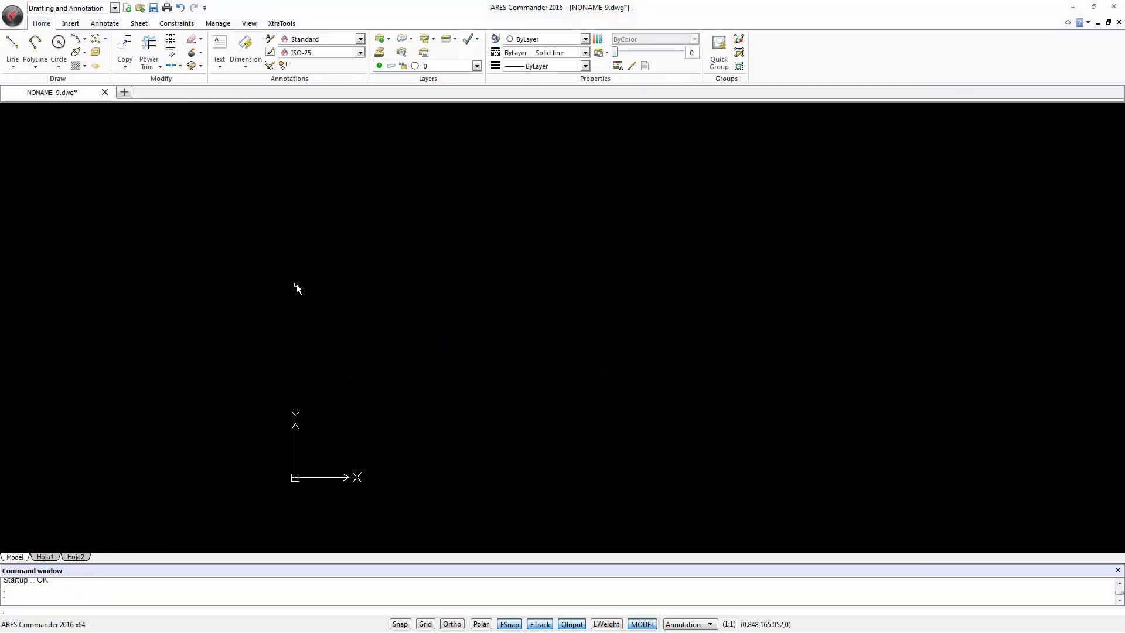
{"action": "mouse_move", "coordinate": [135, 108]}
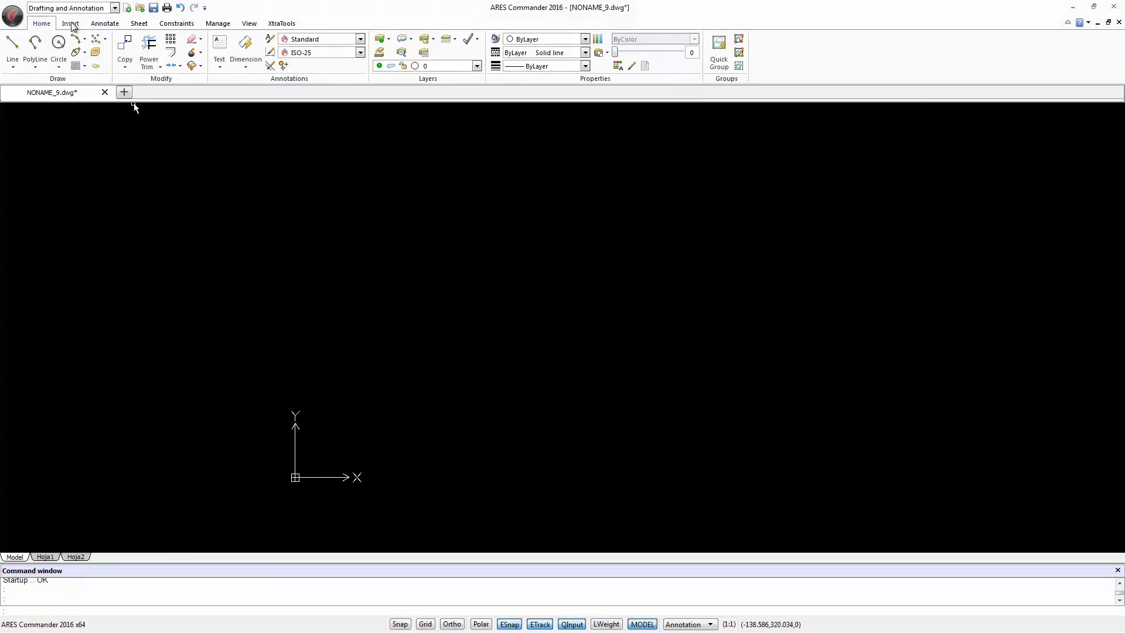
Step: From References Manager choose Attach DGN and select the Office DEMO design file
{"action": "left_click", "coordinate": [70, 23]}
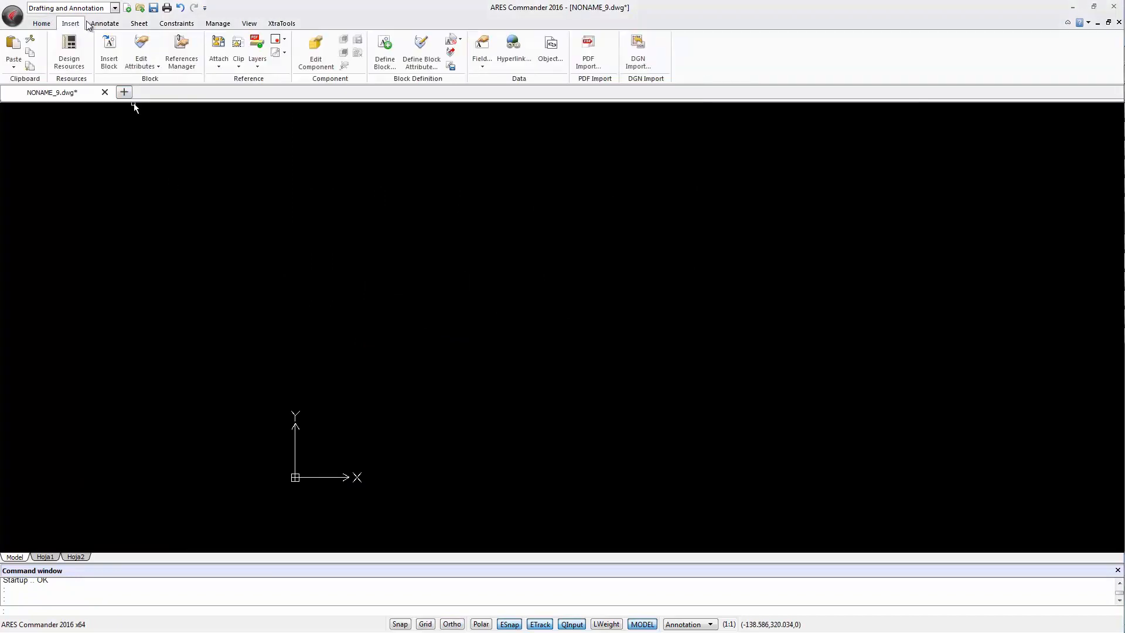
{"action": "mouse_move", "coordinate": [181, 51]}
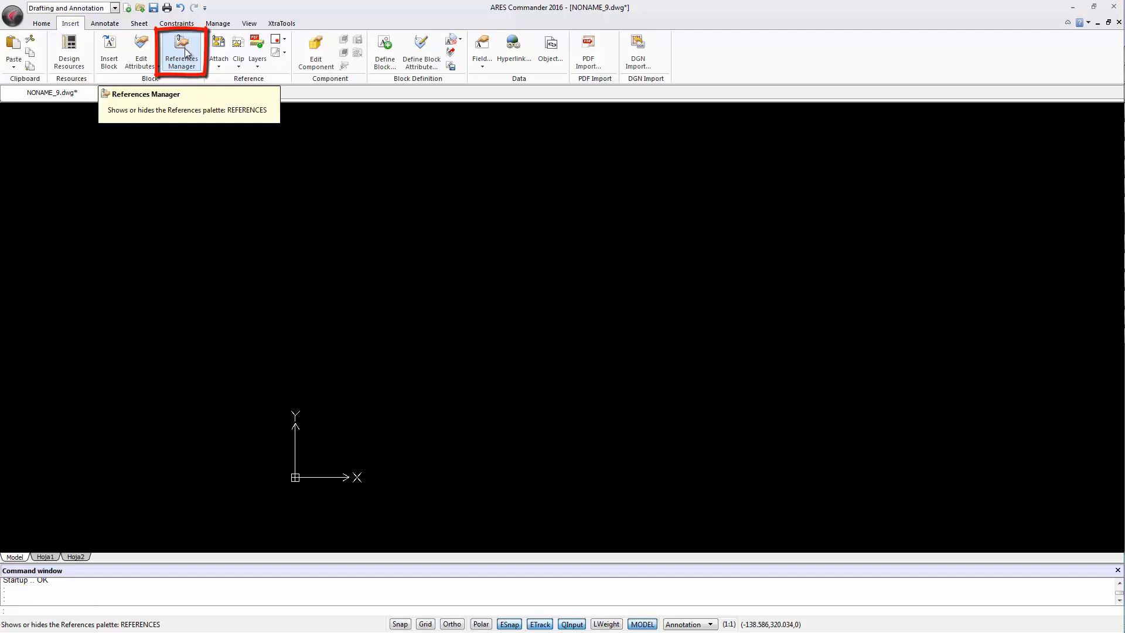
{"action": "left_click", "coordinate": [180, 51]}
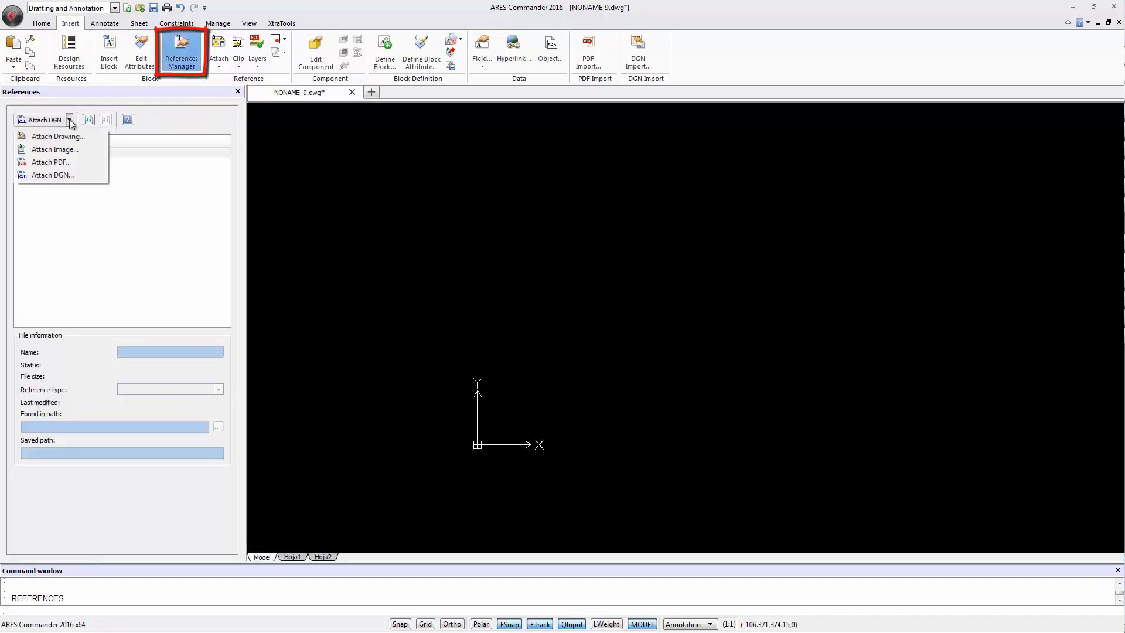
{"action": "mouse_move", "coordinate": [51, 174]}
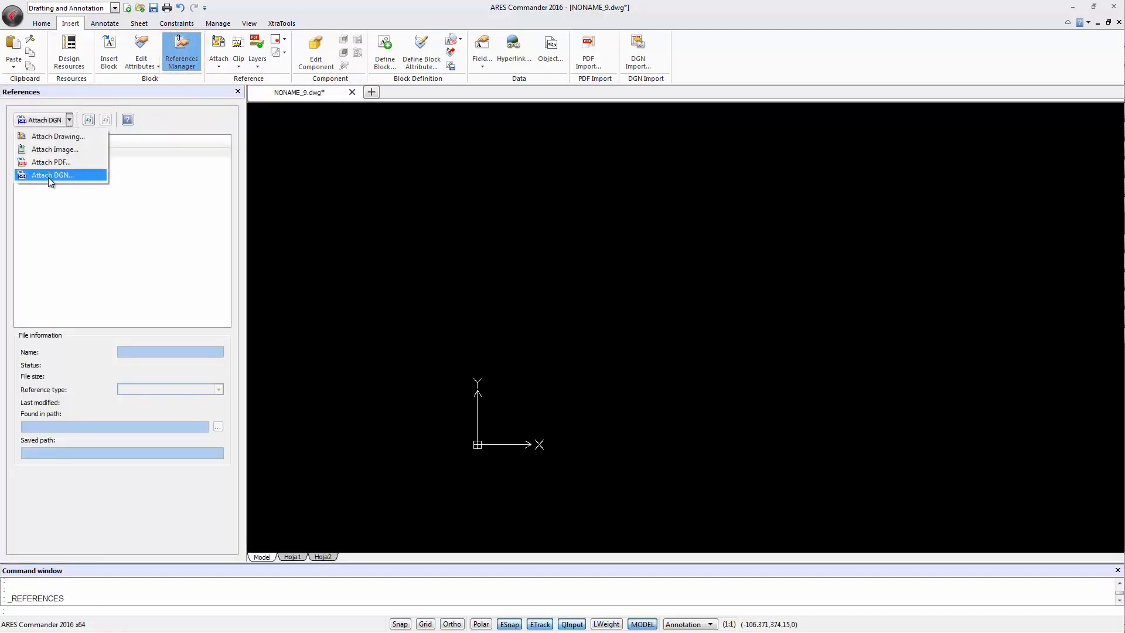
{"action": "left_click", "coordinate": [51, 175]}
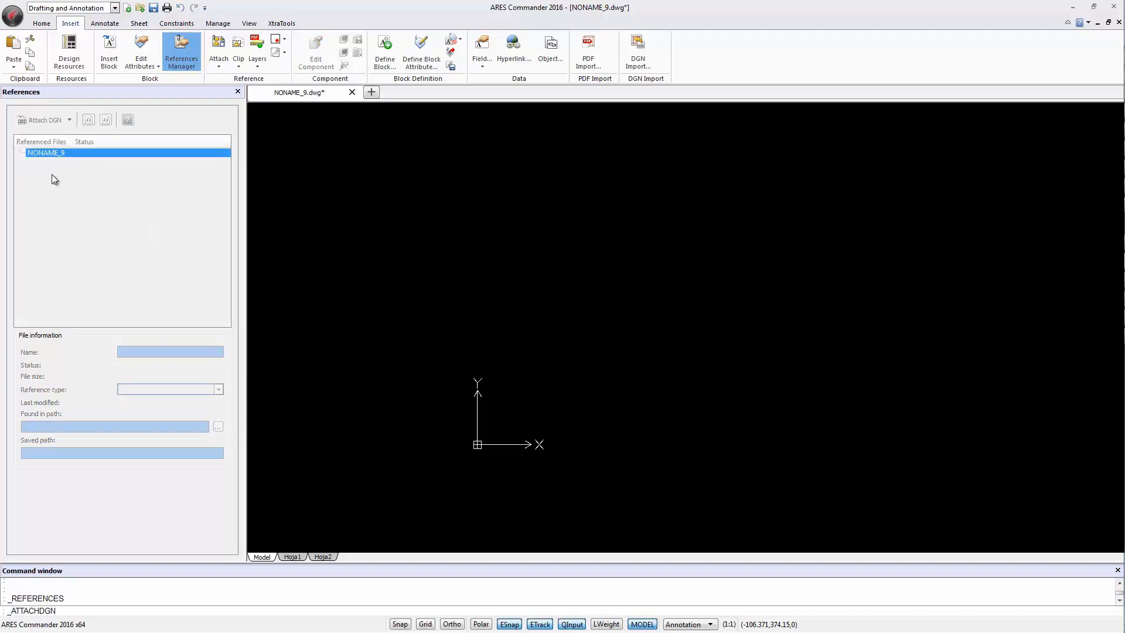
{"action": "left_click", "coordinate": [40, 120]}
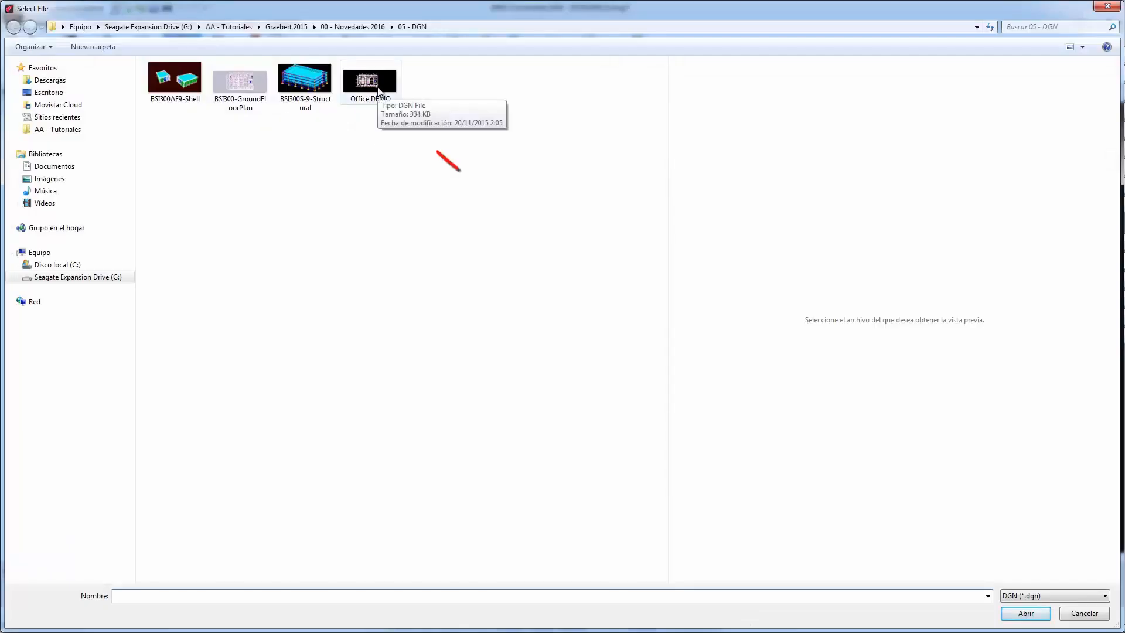
{"action": "left_click", "coordinate": [369, 79]}
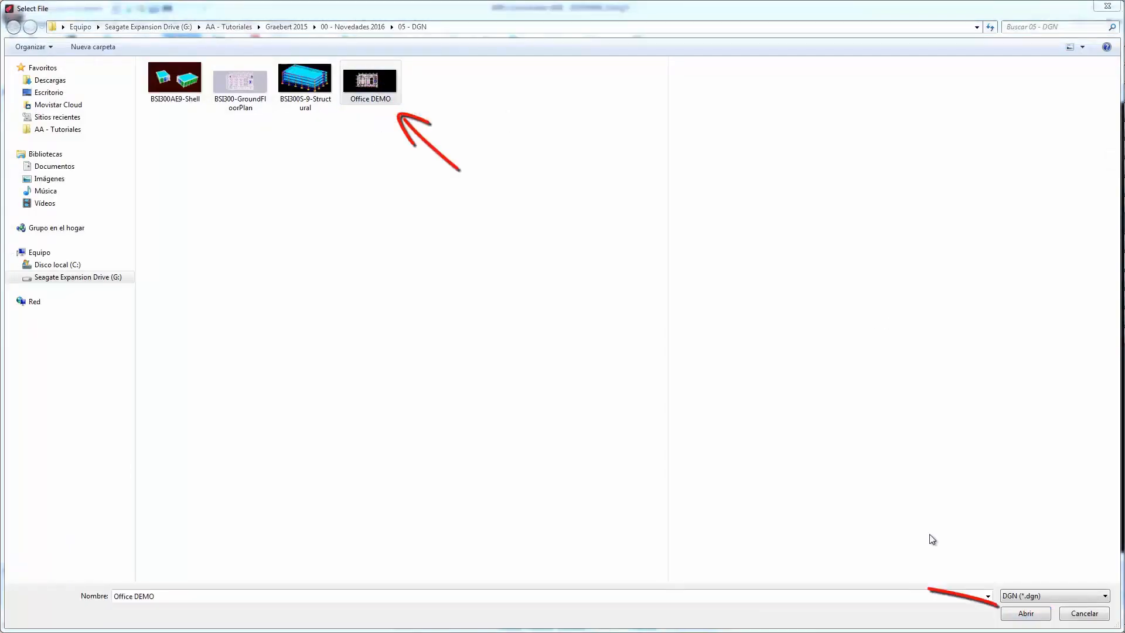
{"action": "left_click", "coordinate": [1025, 613]}
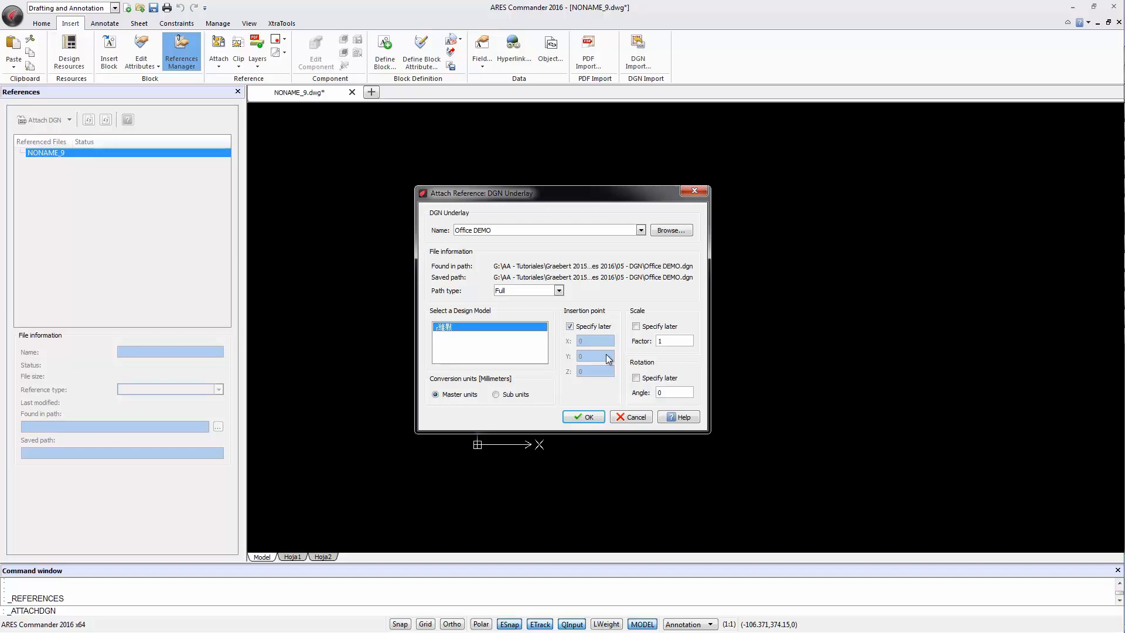
{"action": "mouse_move", "coordinate": [654, 330]}
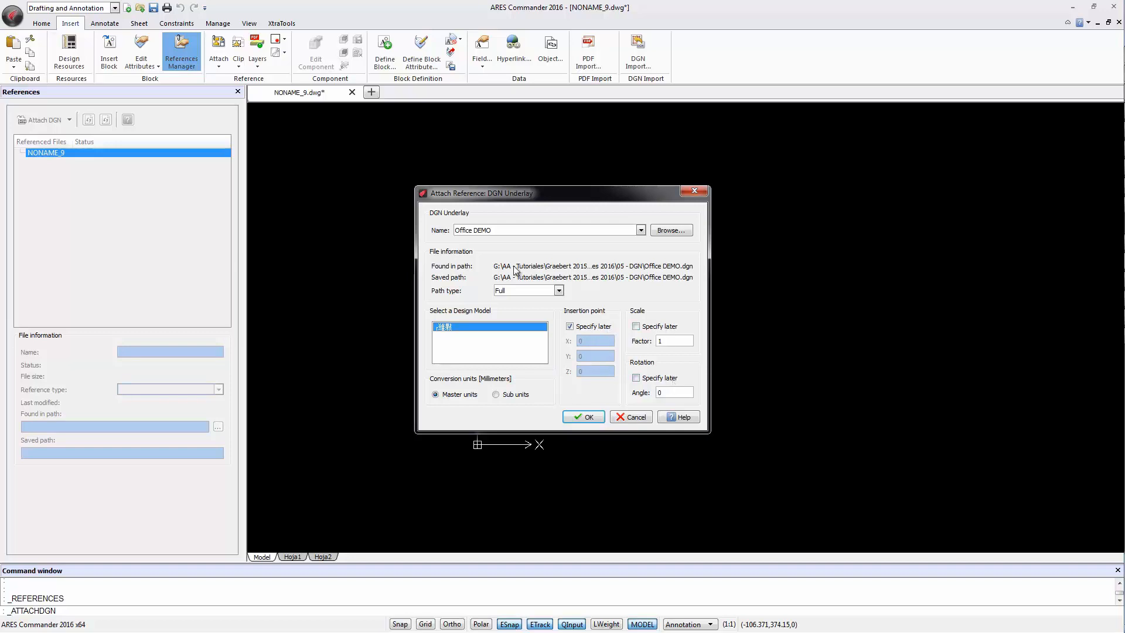
Step: Review the path type and confirm attaching Office DEMO at the origin, scale 1, no rotation
{"action": "left_click", "coordinate": [559, 290]}
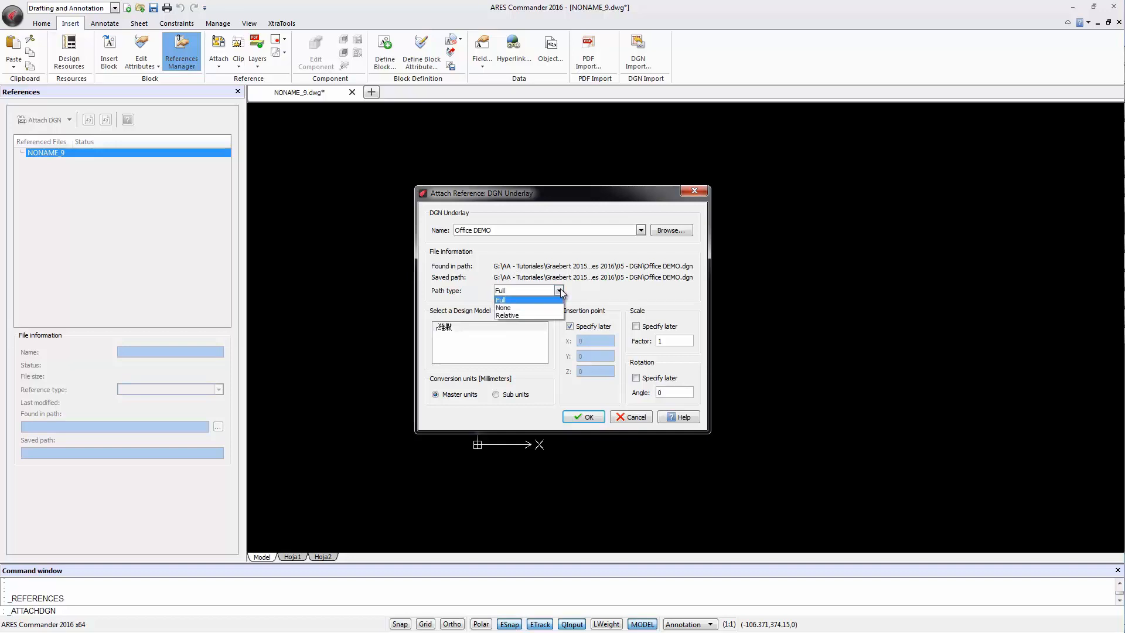
{"action": "mouse_move", "coordinate": [598, 311]}
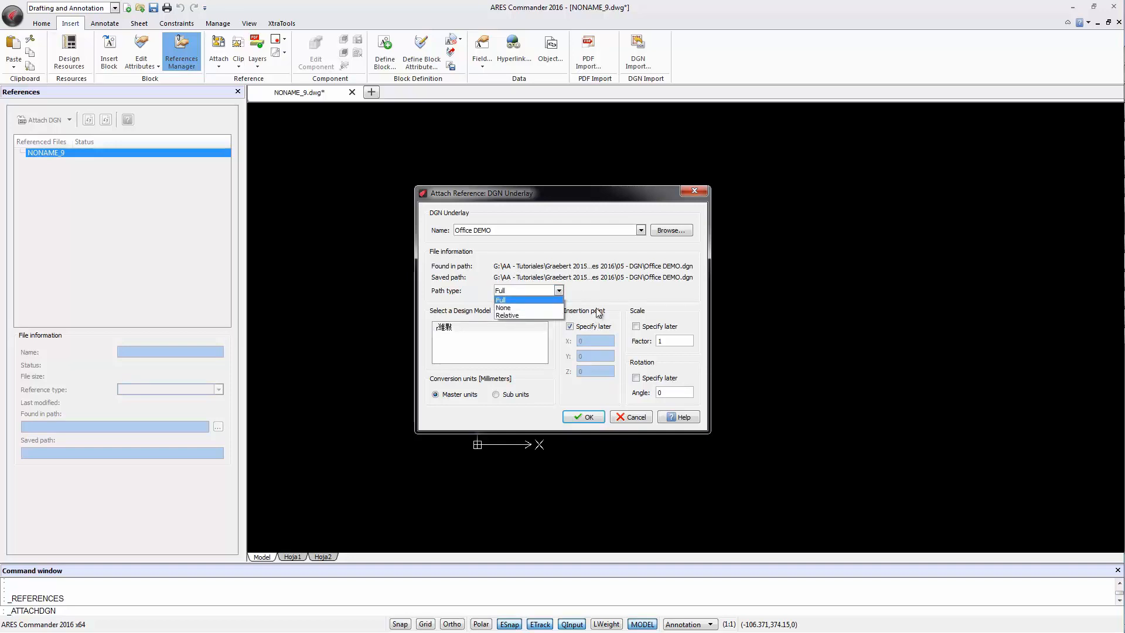
{"action": "mouse_move", "coordinate": [530, 308]}
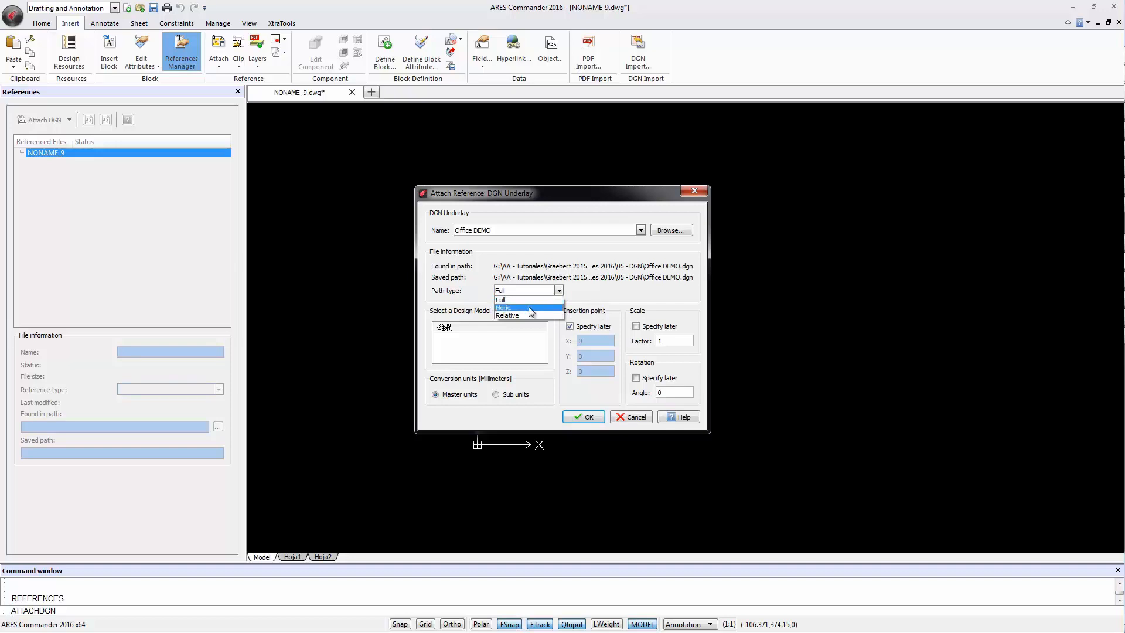
{"action": "mouse_move", "coordinate": [530, 315]}
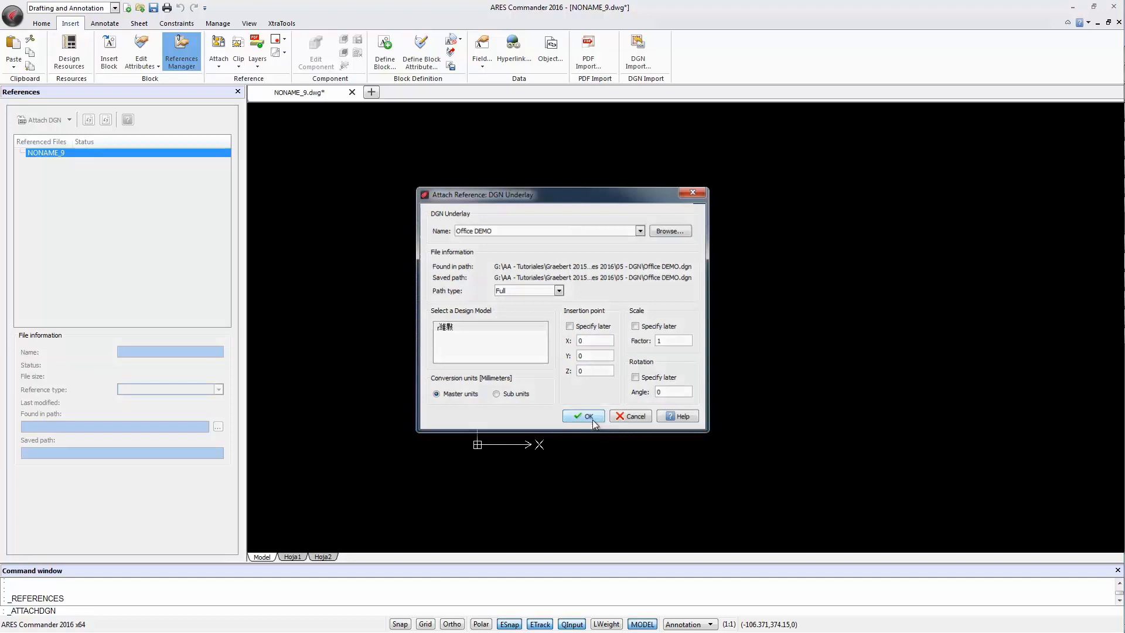
{"action": "left_click", "coordinate": [584, 416]}
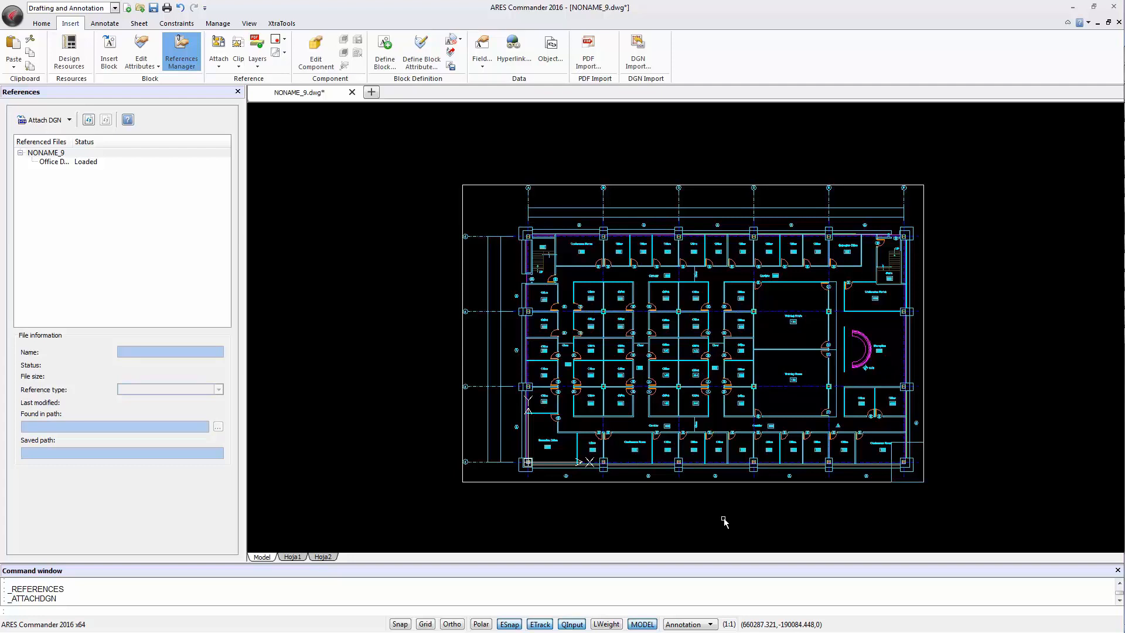
{"action": "mouse_move", "coordinate": [637, 52]}
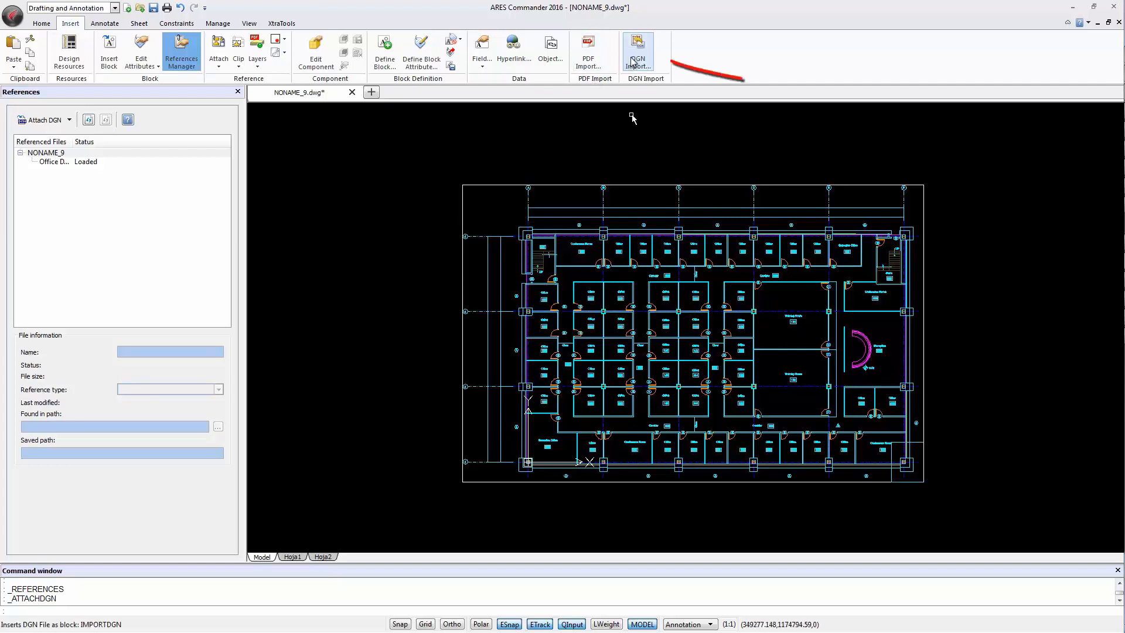
{"action": "mouse_move", "coordinate": [638, 51]}
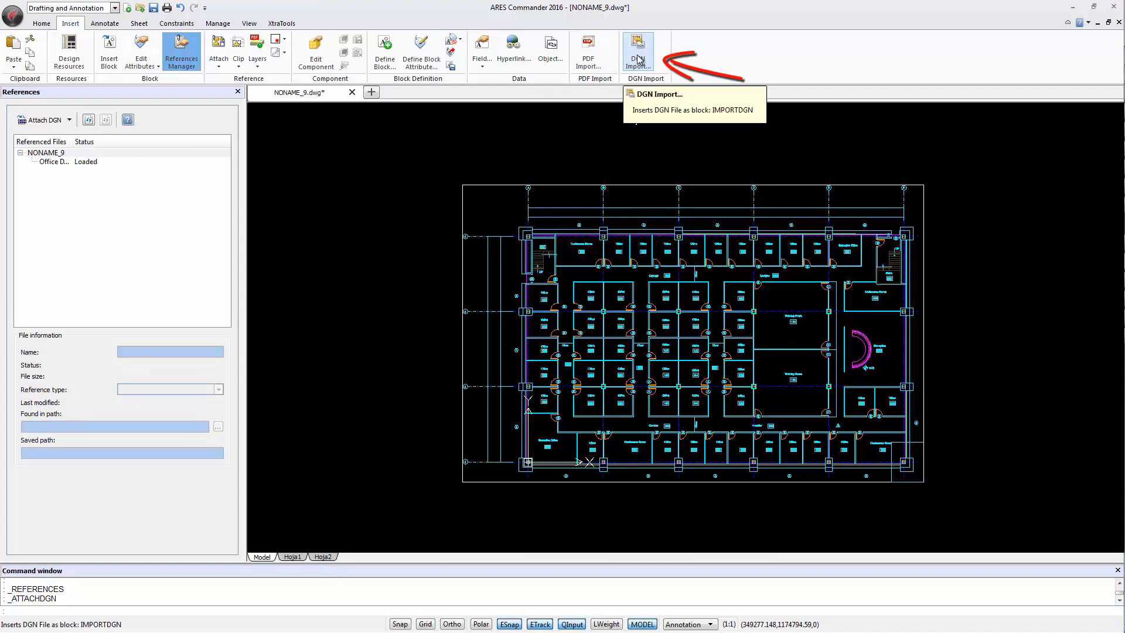
{"action": "mouse_move", "coordinate": [535, 137]}
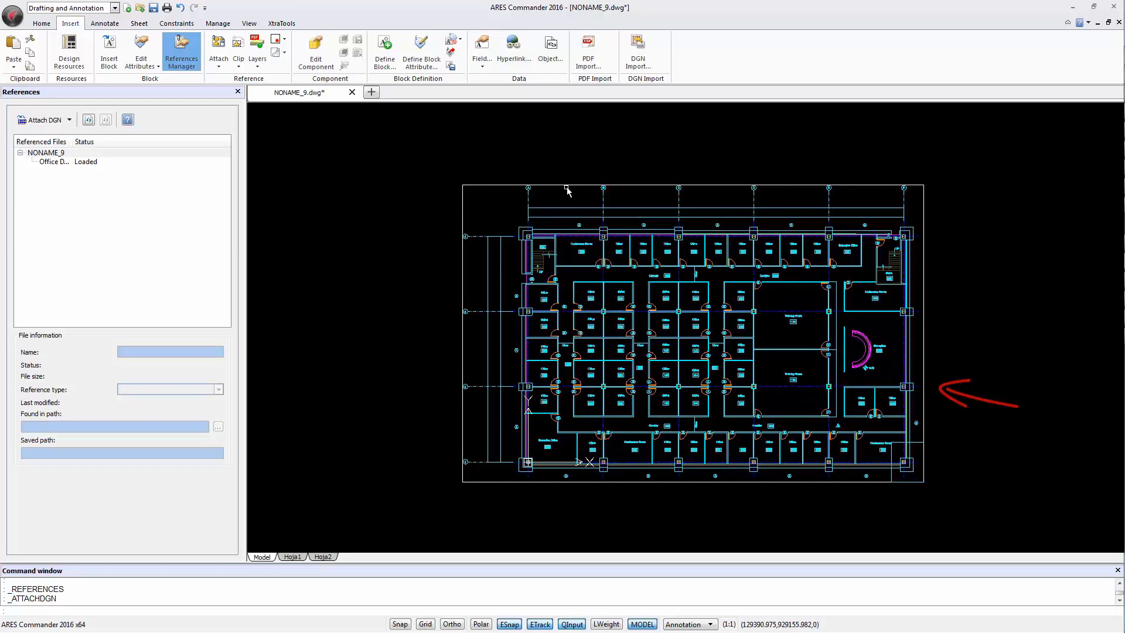
{"action": "mouse_move", "coordinate": [695, 463]}
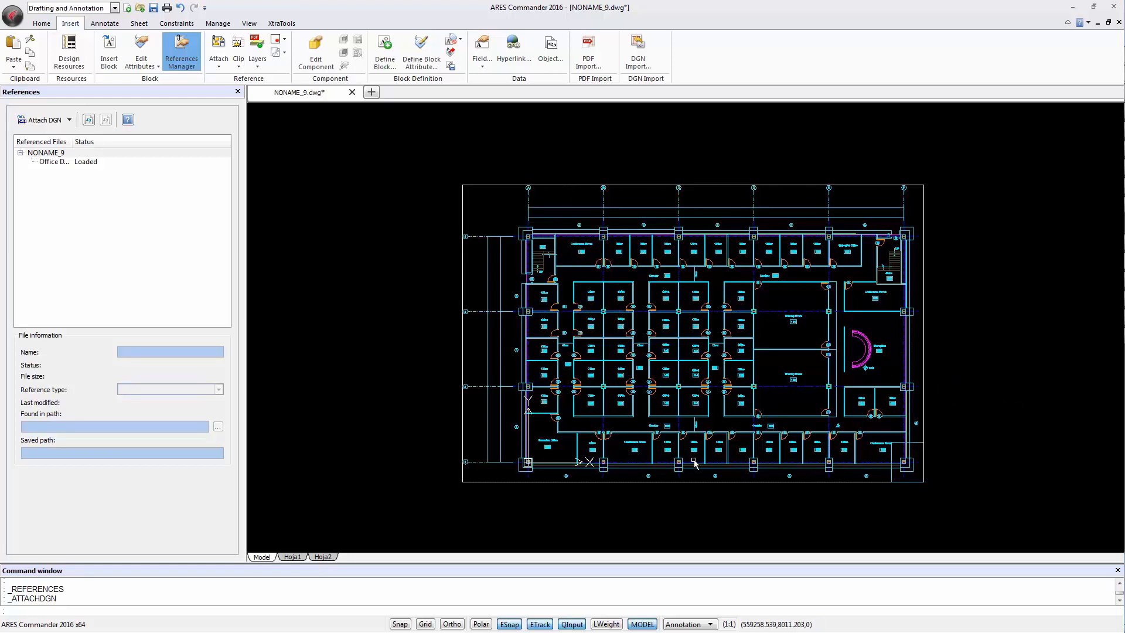
{"action": "mouse_move", "coordinate": [695, 297]}
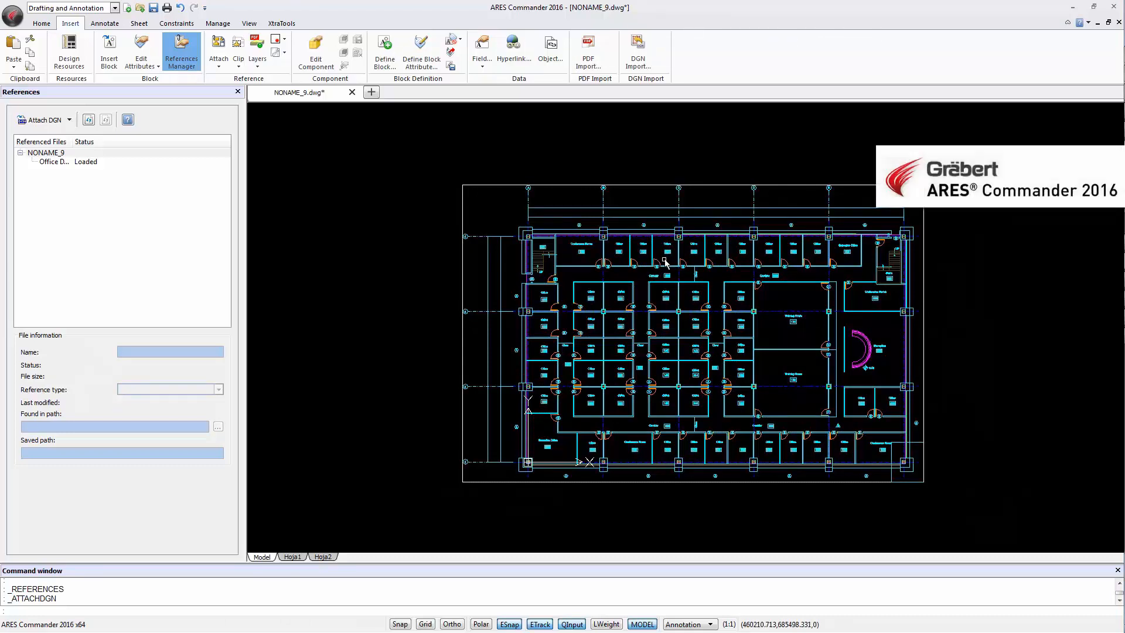
{"action": "mouse_move", "coordinate": [730, 414]}
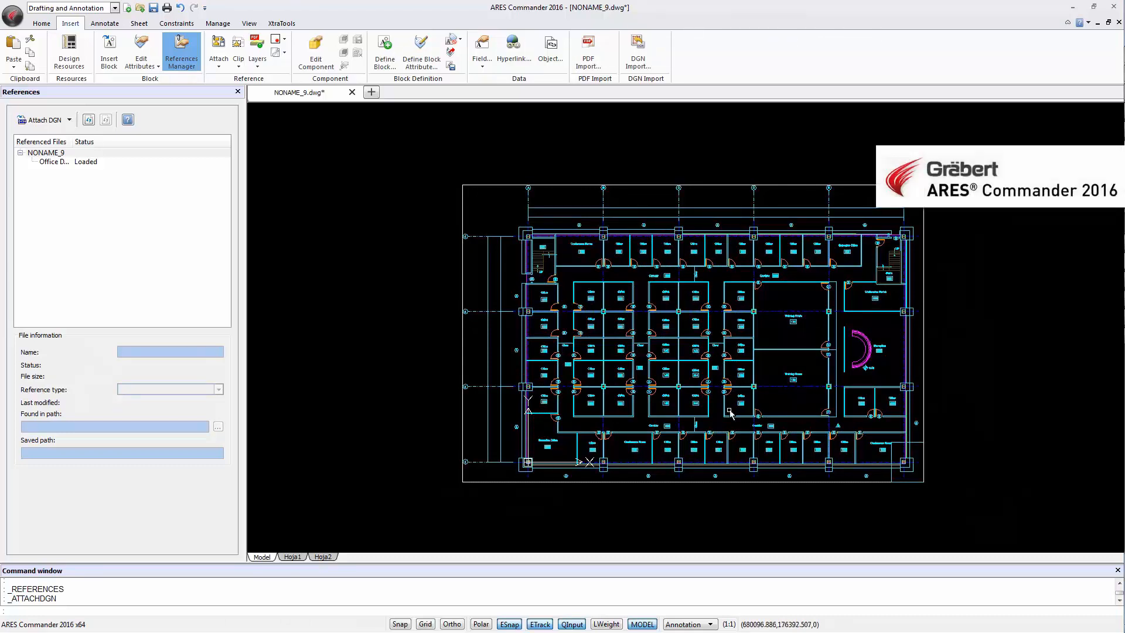
{"action": "mouse_move", "coordinate": [1097, 340]}
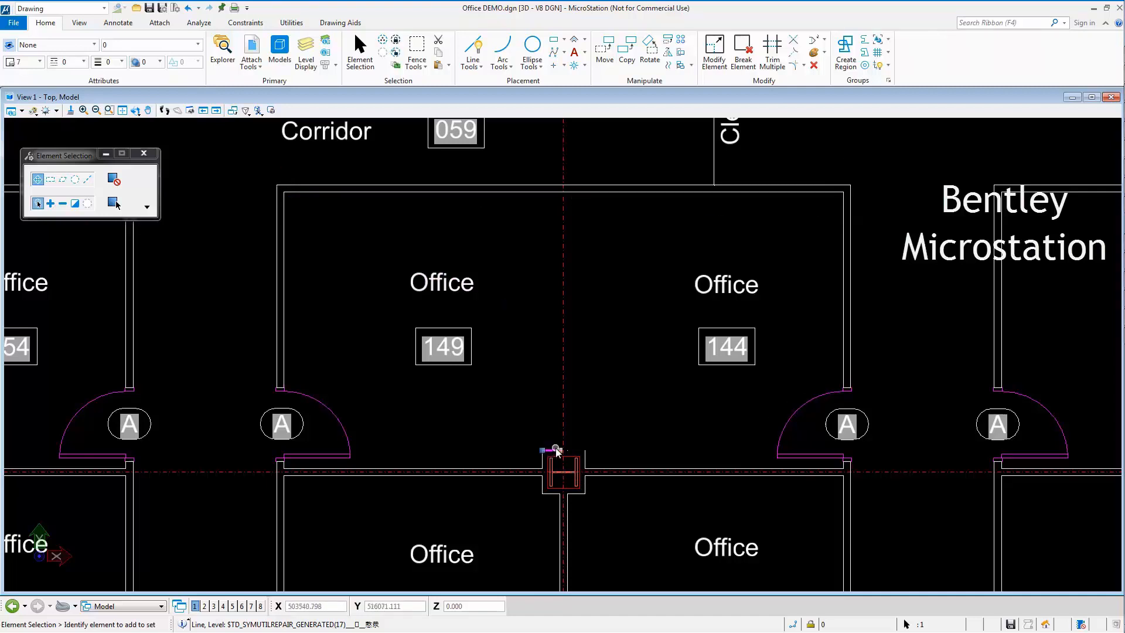
Step: Stretch the door beside Office 144 to its new position in MicroStation
{"action": "left_click", "coordinate": [555, 450]}
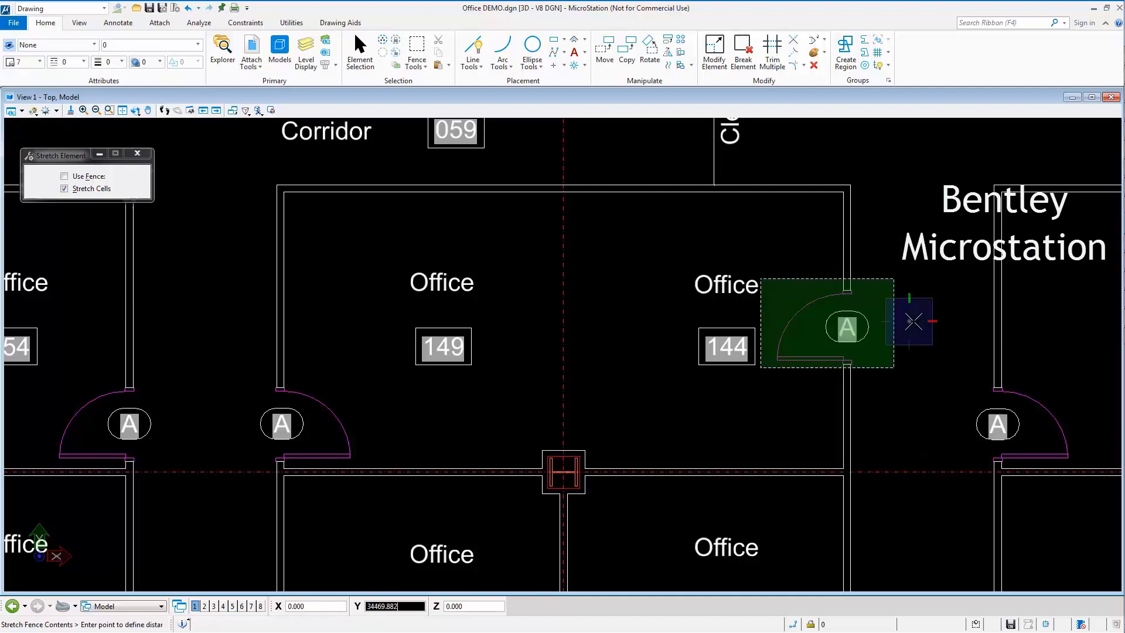
{"action": "left_click", "coordinate": [359, 52]}
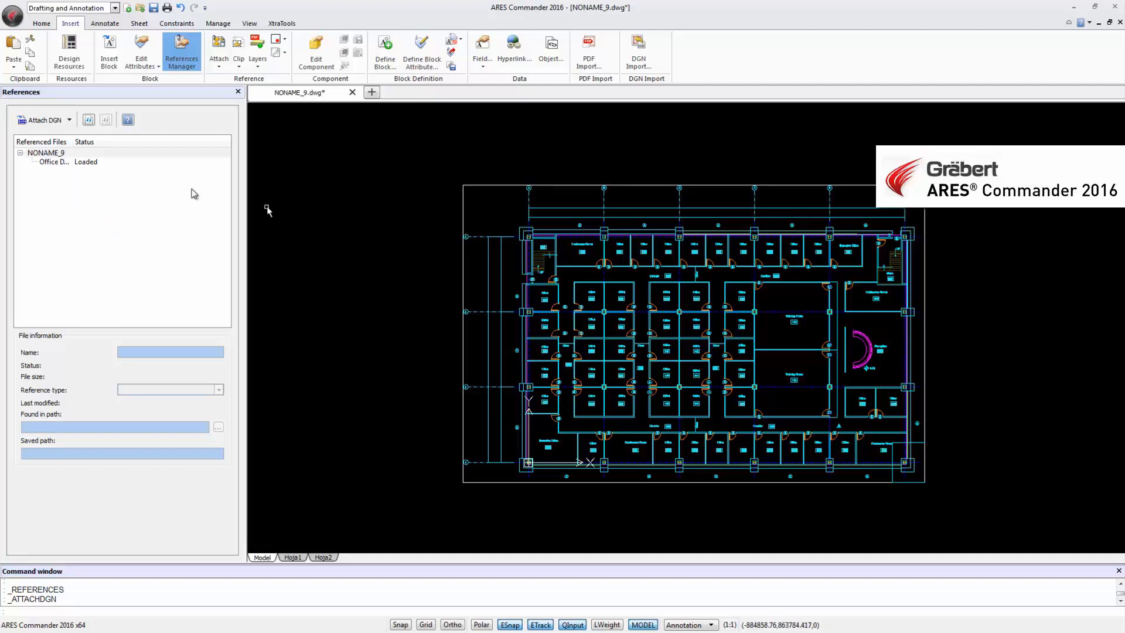
Step: Select the Office DEMO reference and bring up its actions to reload it
{"action": "left_click", "coordinate": [54, 162]}
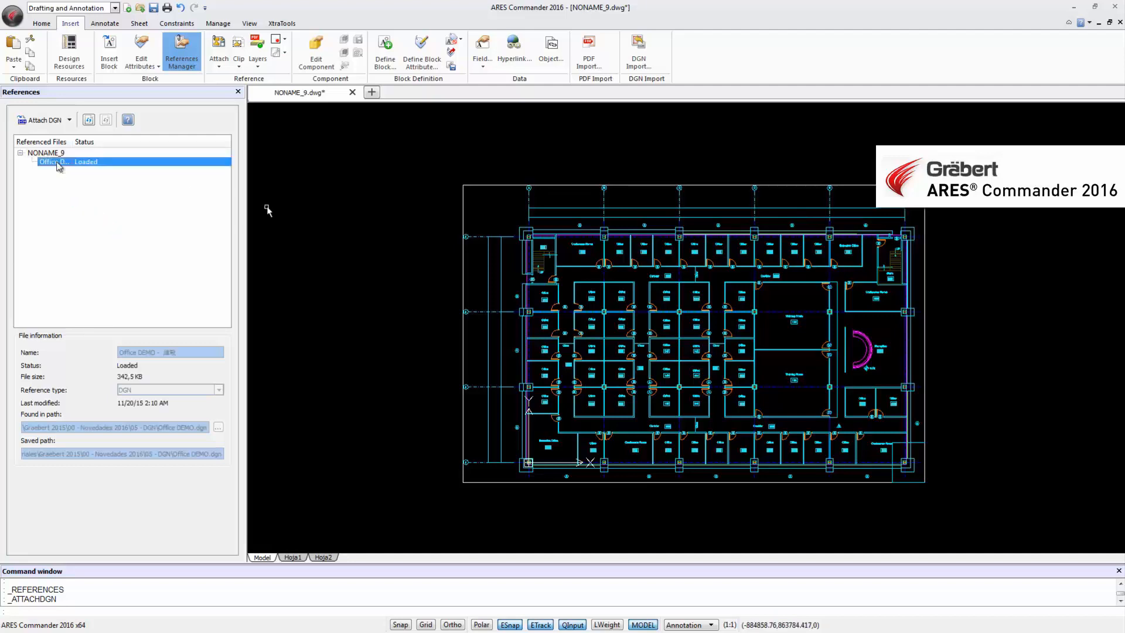
{"action": "right_click", "coordinate": [57, 162]}
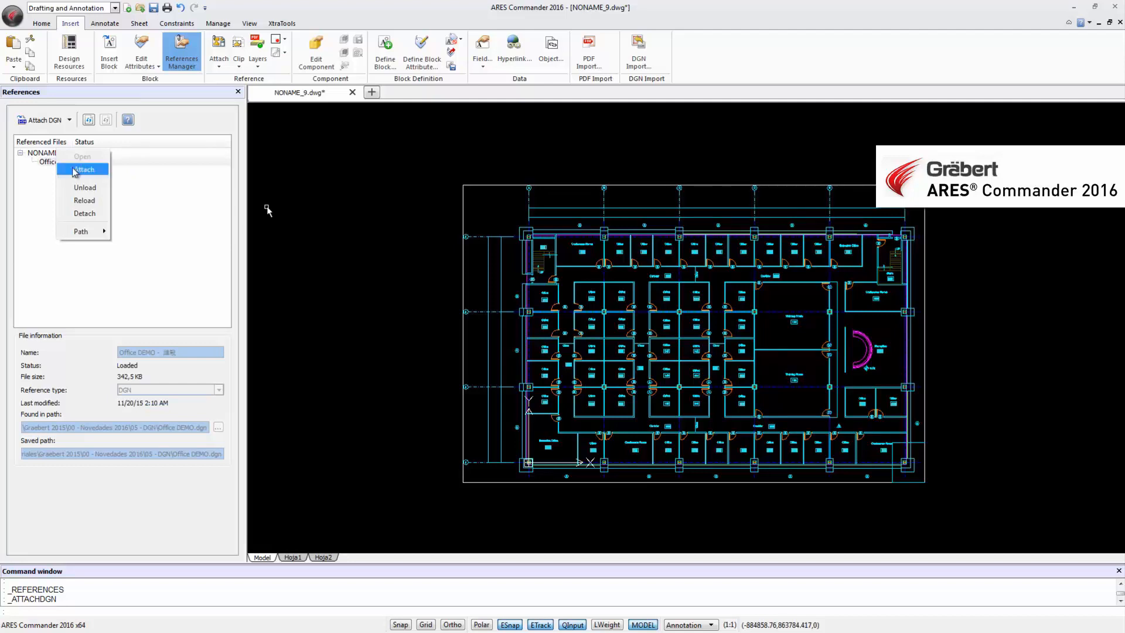
{"action": "mouse_move", "coordinate": [84, 200]}
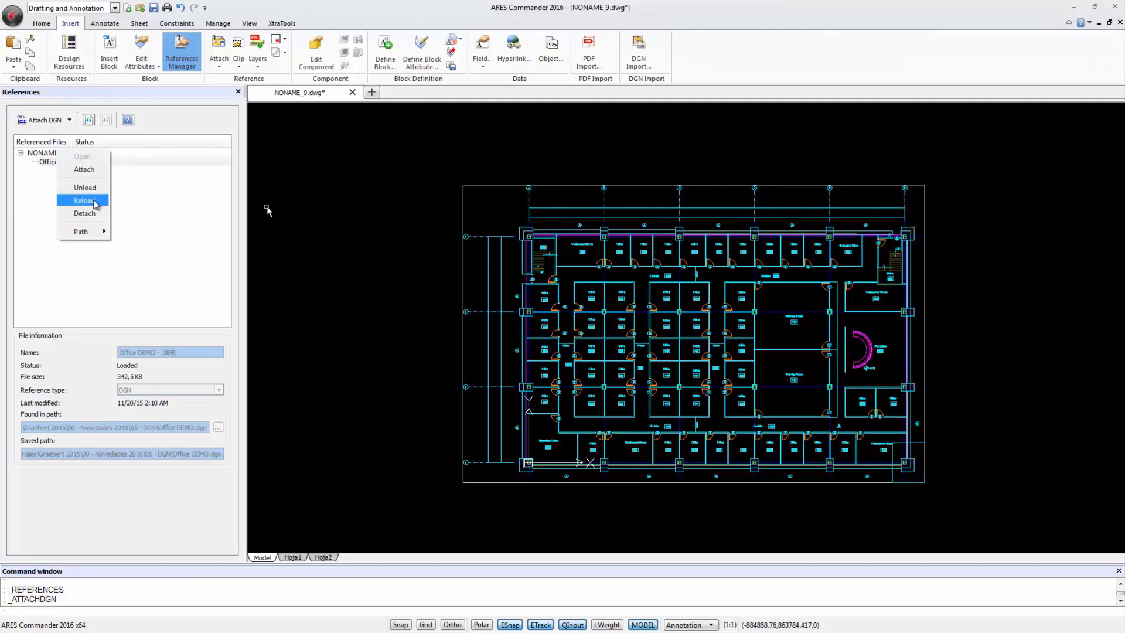